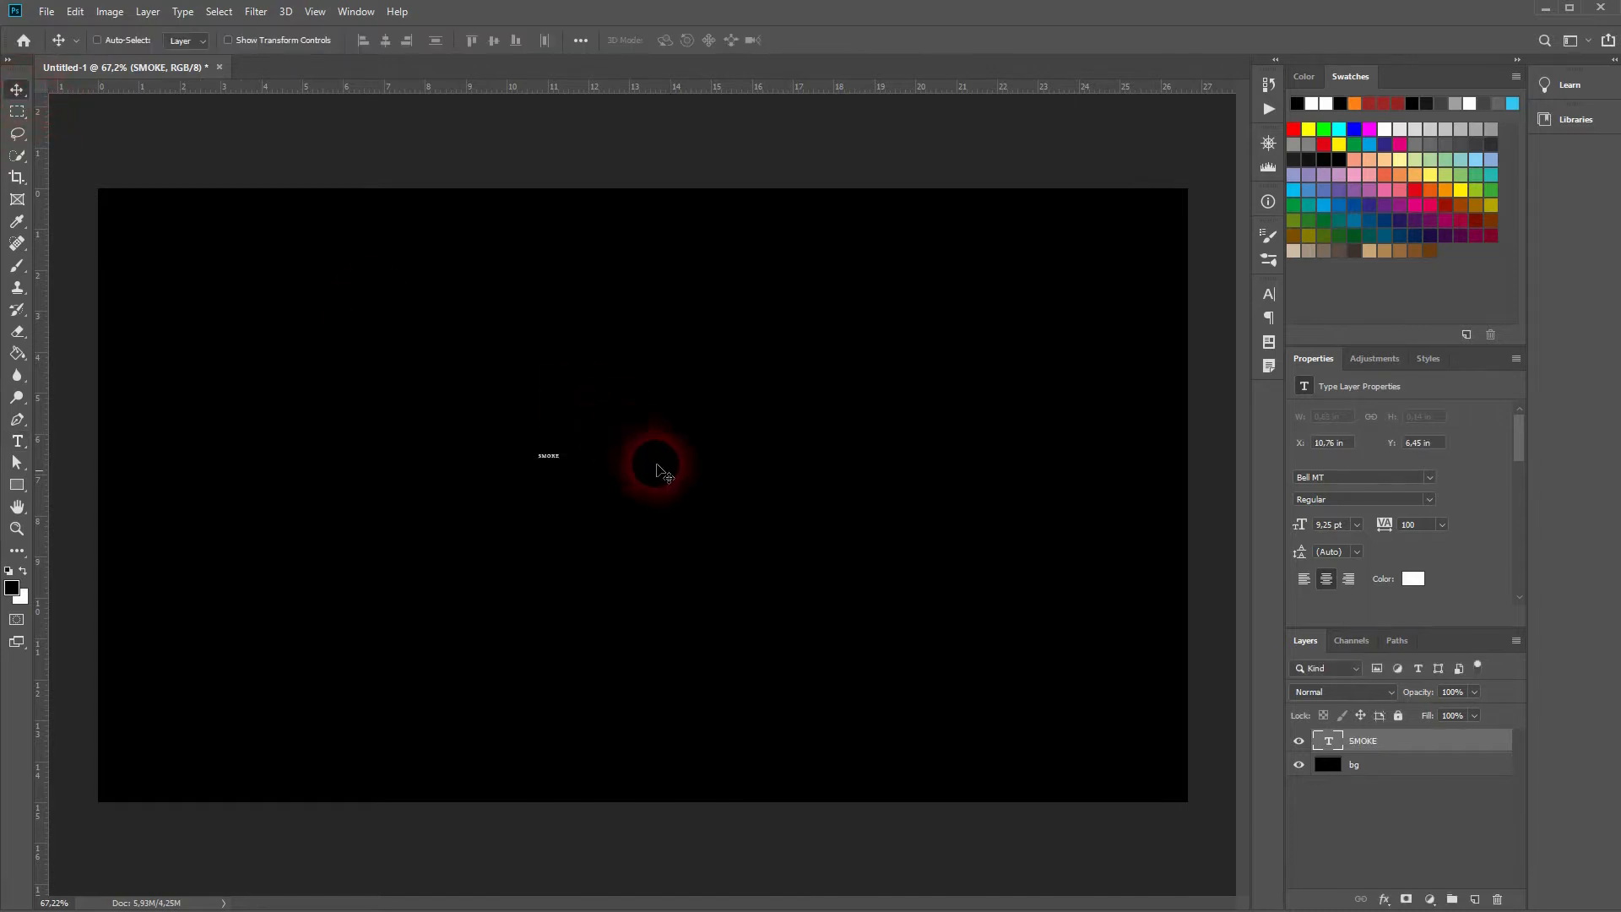
# Colour the SMOKE text white (ffffff) and select its layer for scaling across the canvas
pyautogui.click(1412, 577)
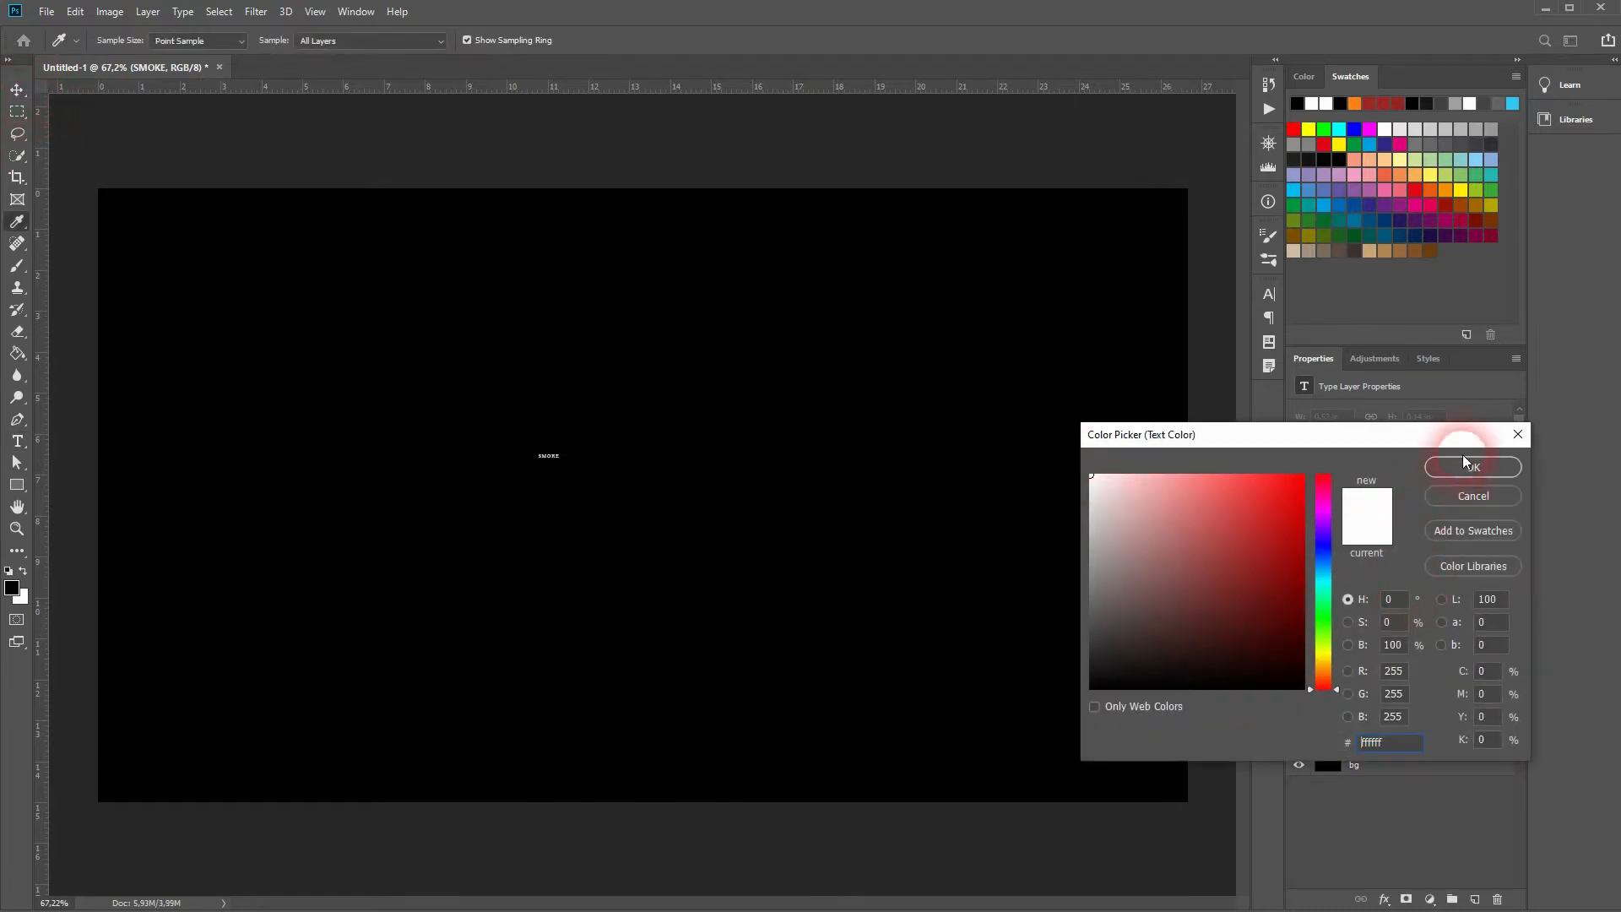
pyautogui.click(1473, 466)
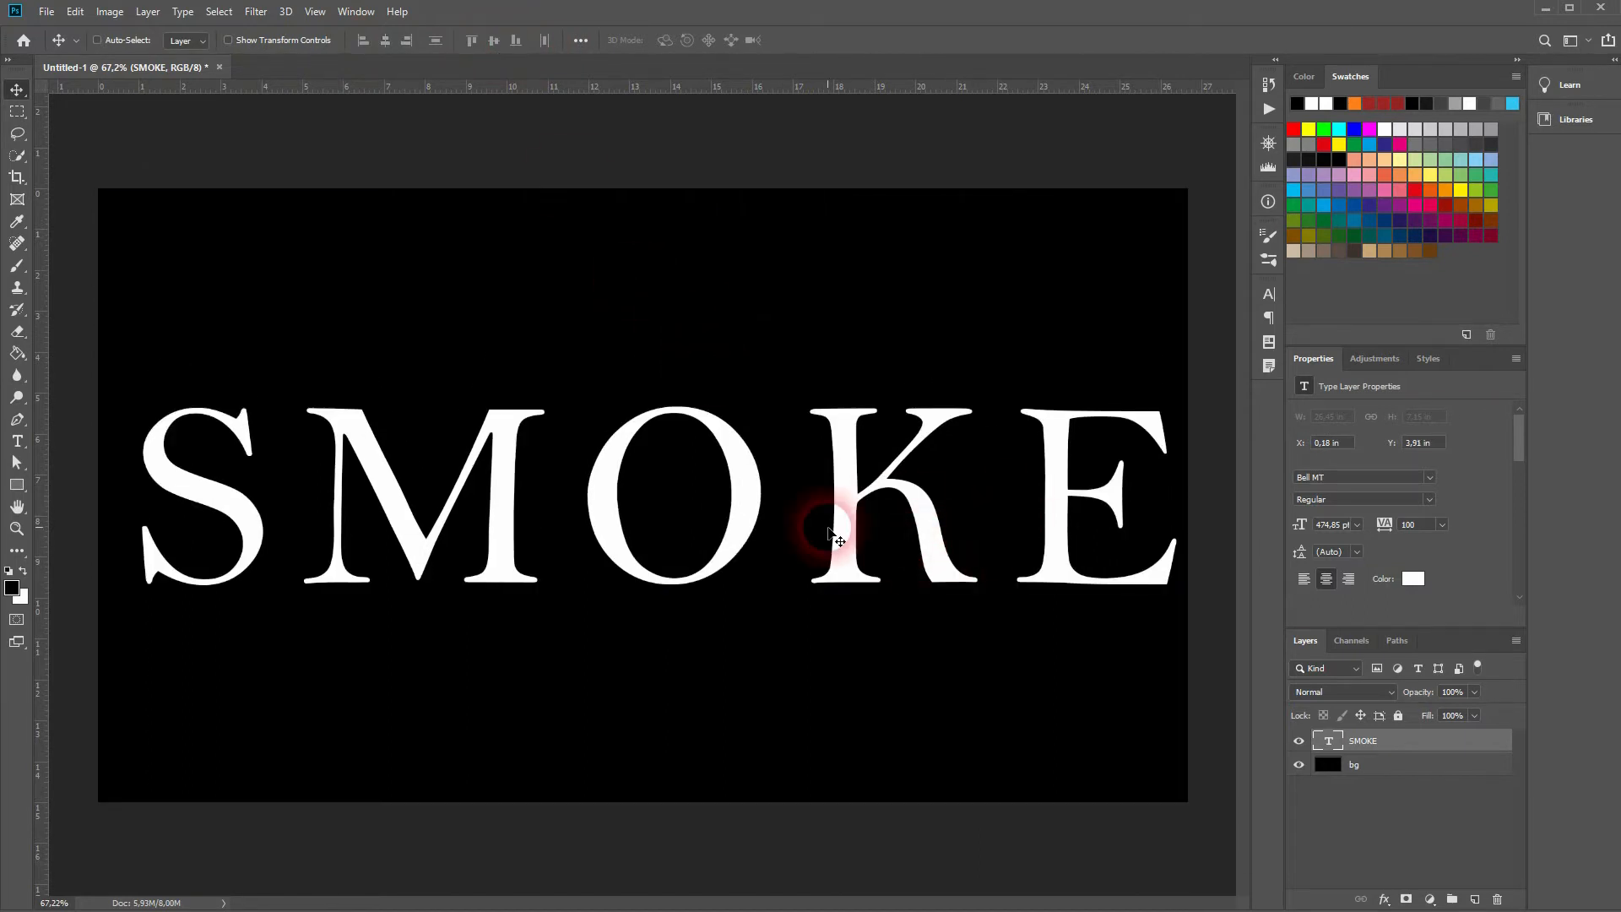
pyautogui.click(1388, 752)
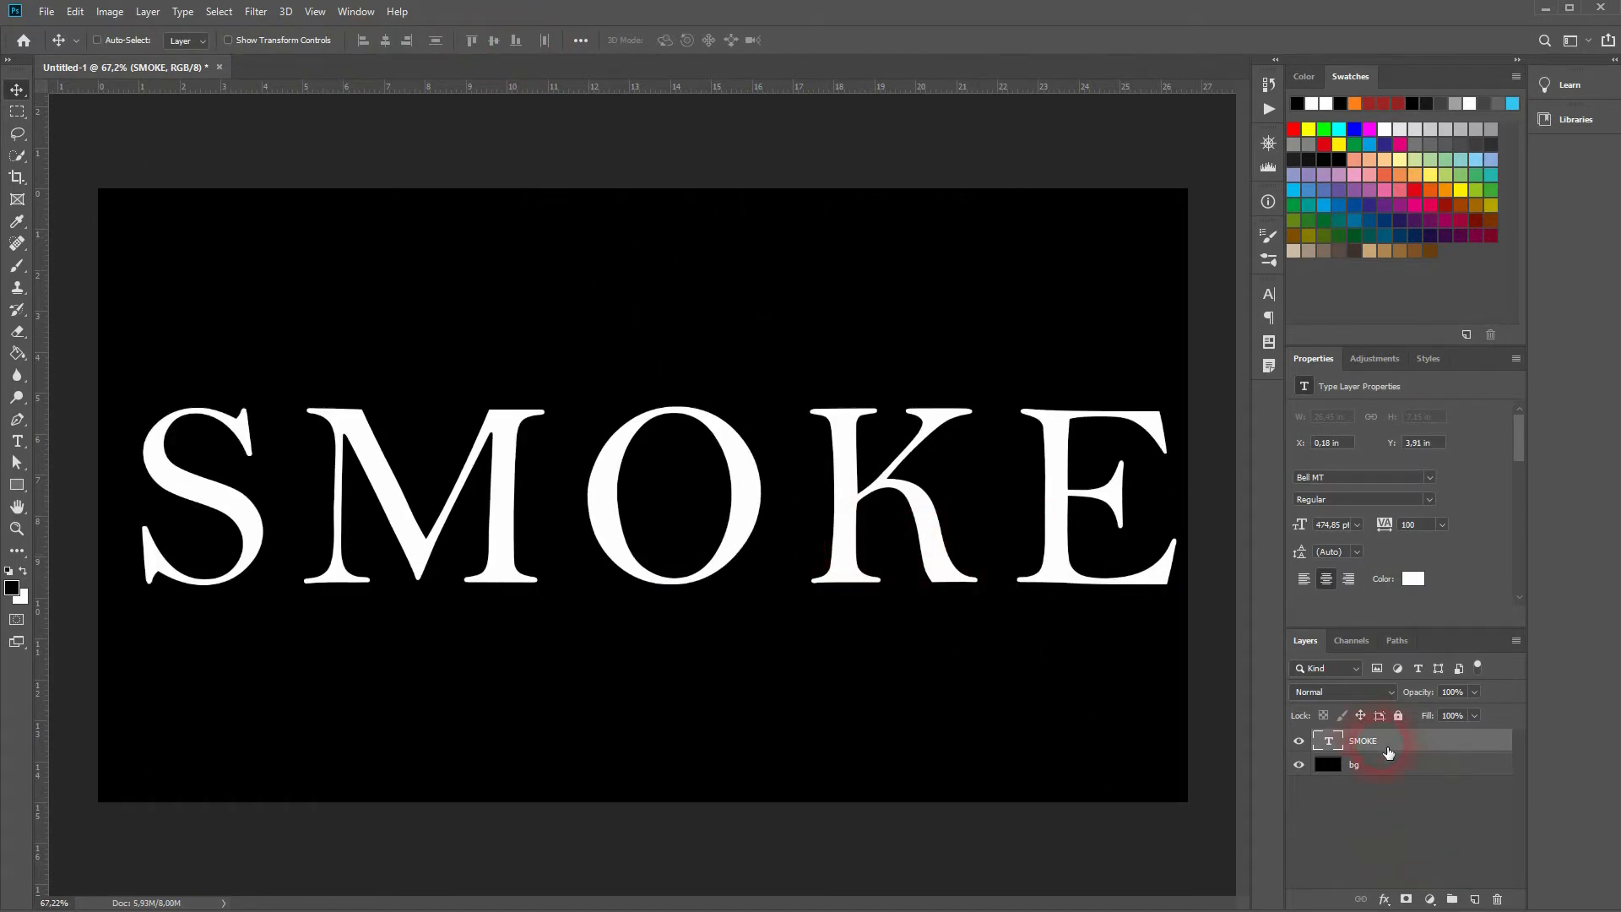
# Convert the SMOKE layer to a smart object and start a Shape Blur filter on it
pyautogui.rightClick(1363, 740)
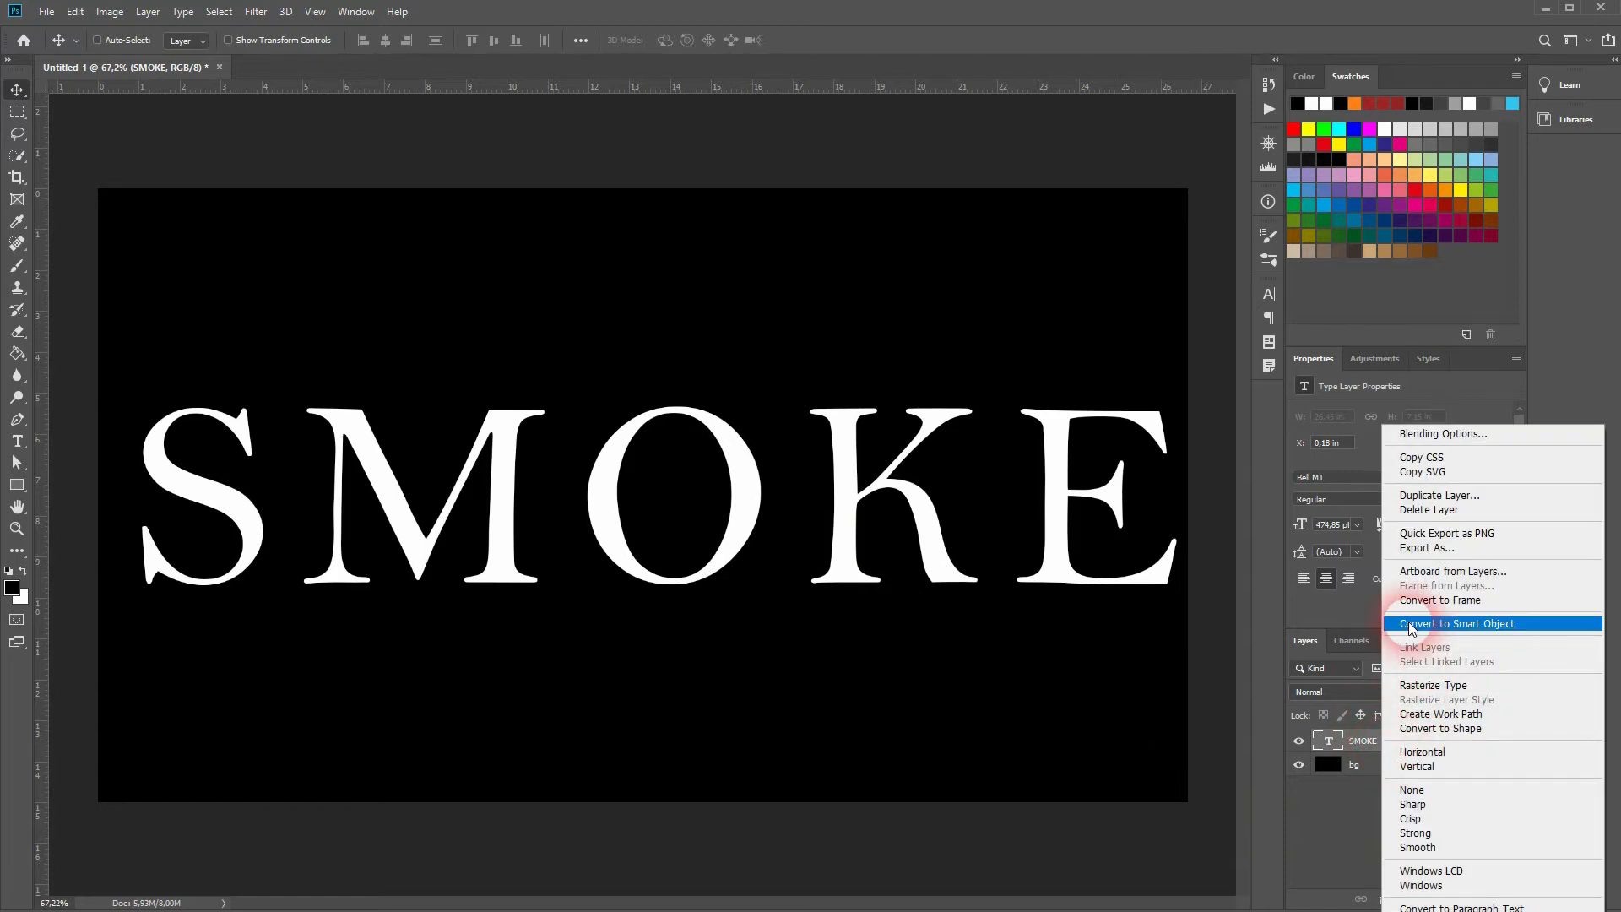
pyautogui.click(1456, 623)
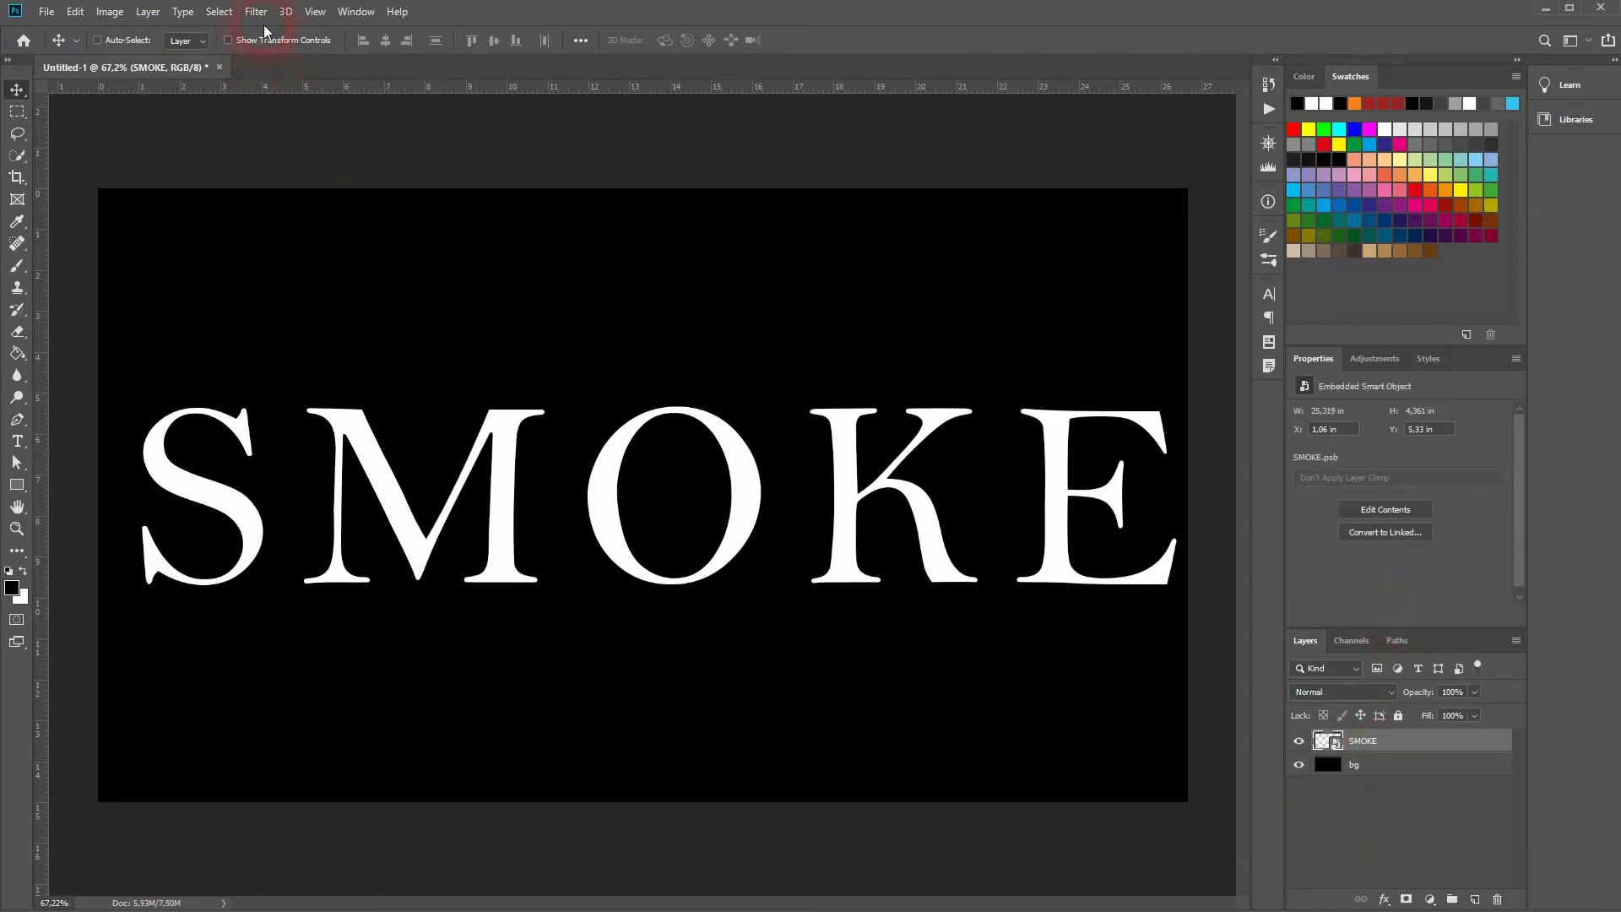
pyautogui.click(255, 12)
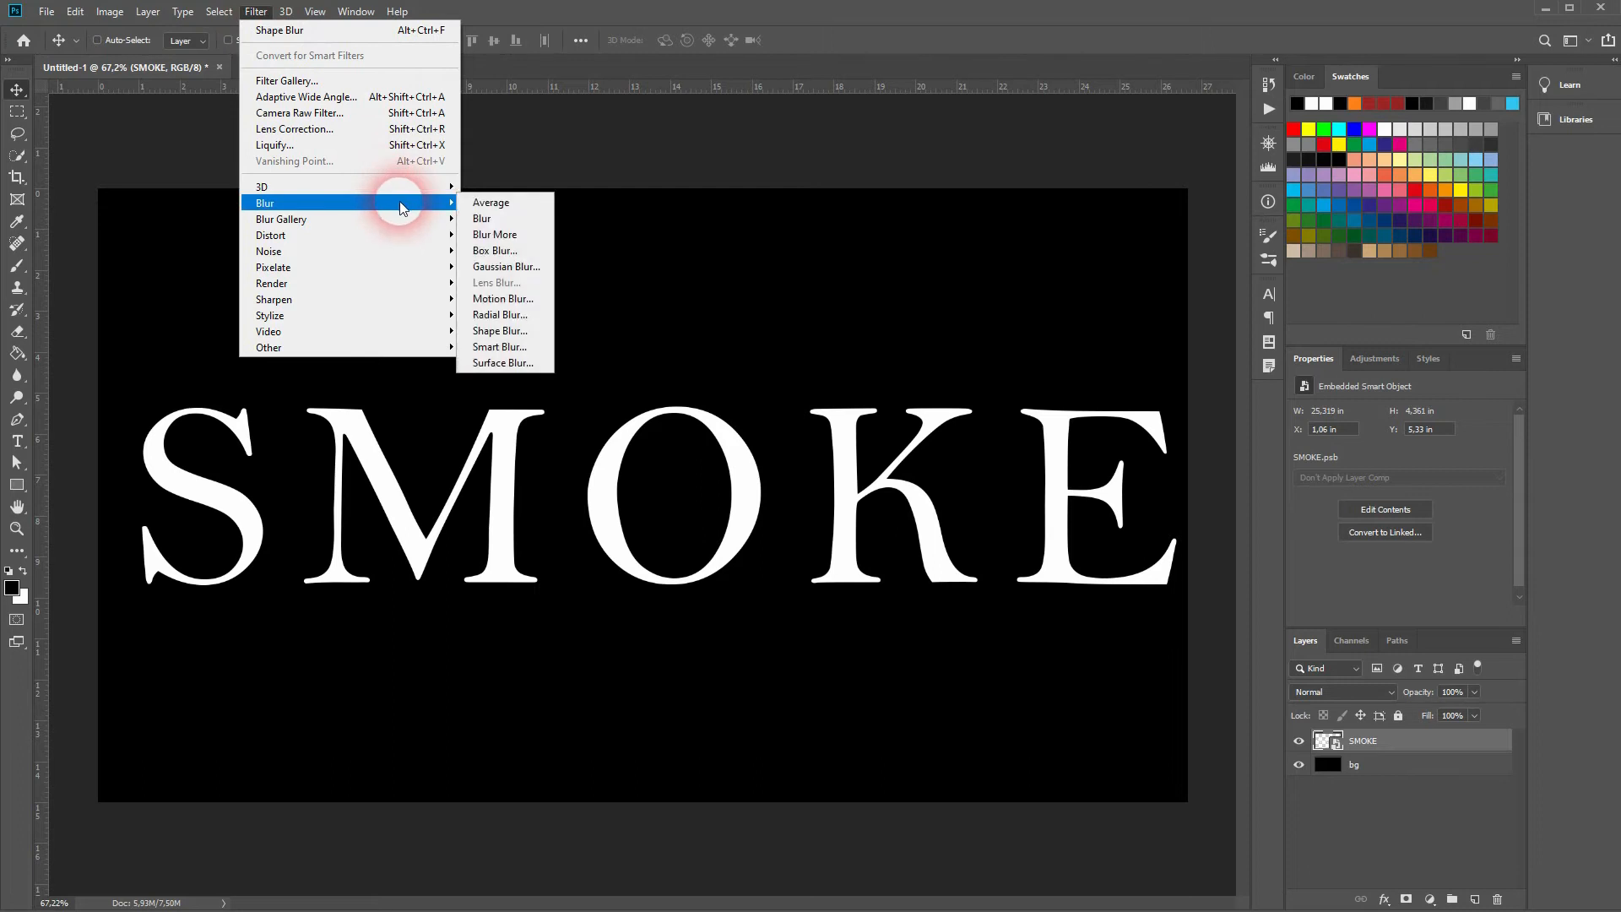
pyautogui.moveTo(500, 331)
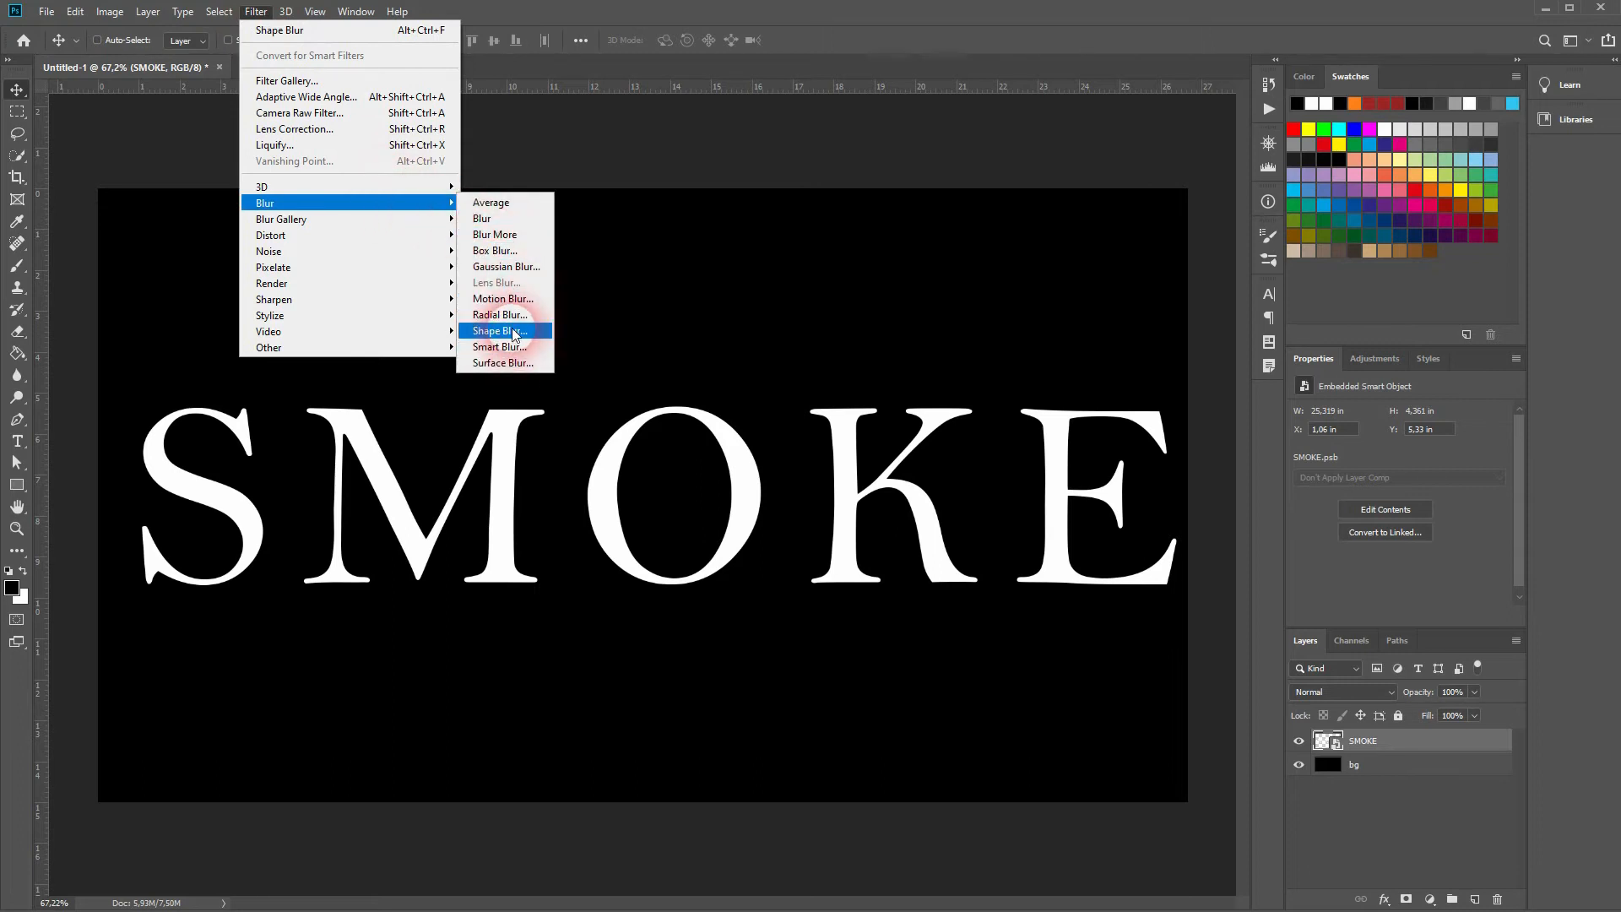
pyautogui.click(500, 331)
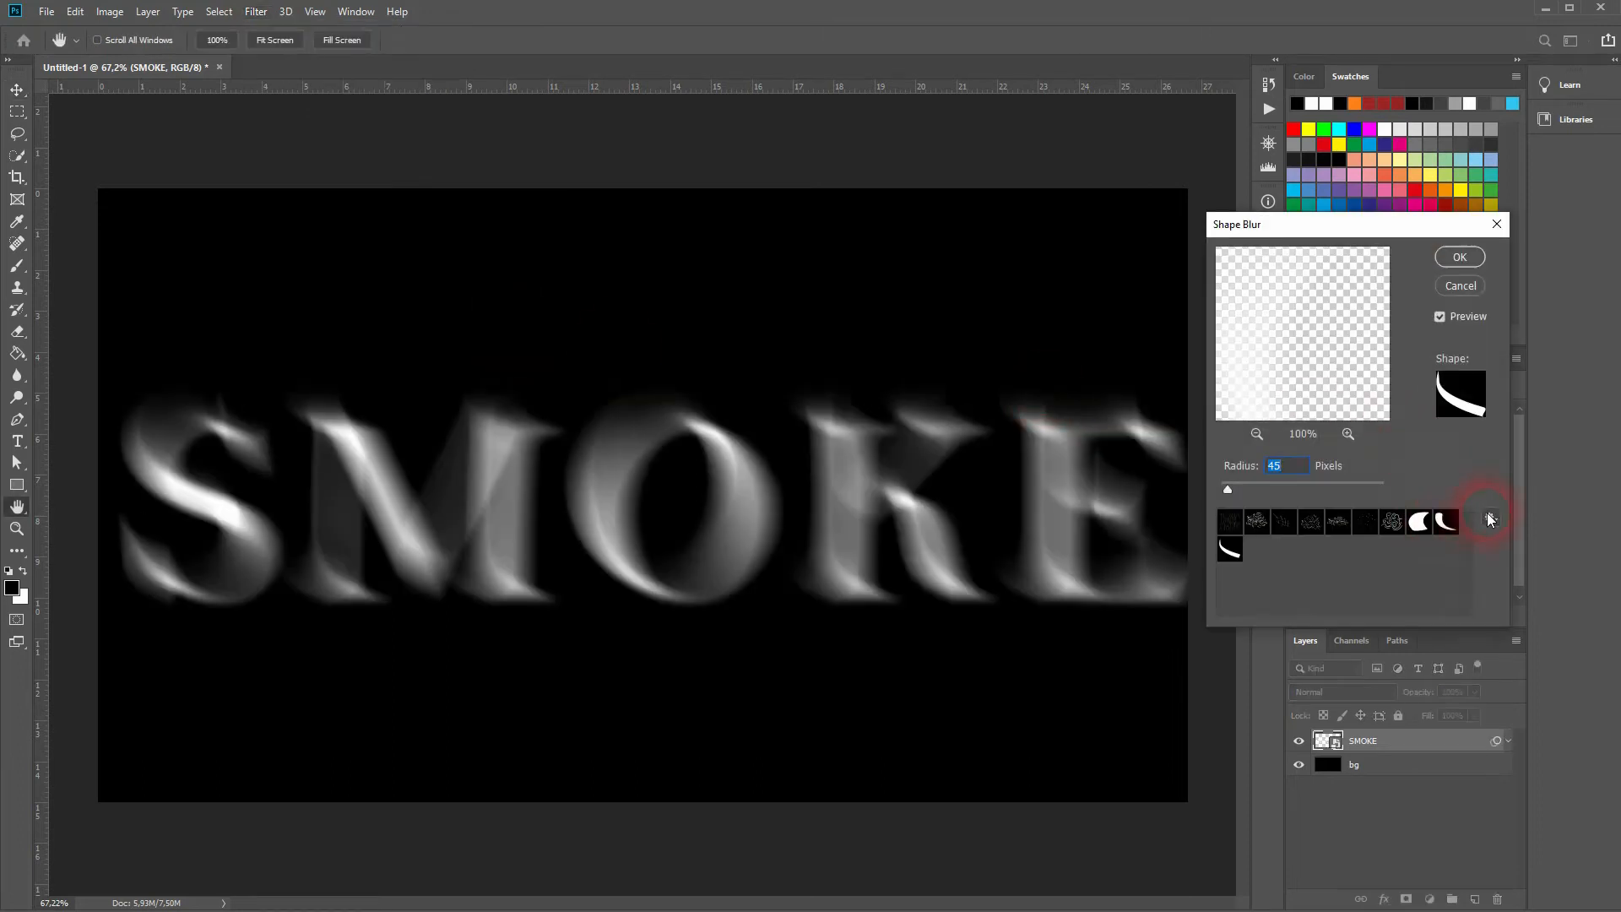
# Load the Artistic Textures shape set, choose a scratchy texture shape and set Radius to 5 pixels
pyautogui.click(1490, 517)
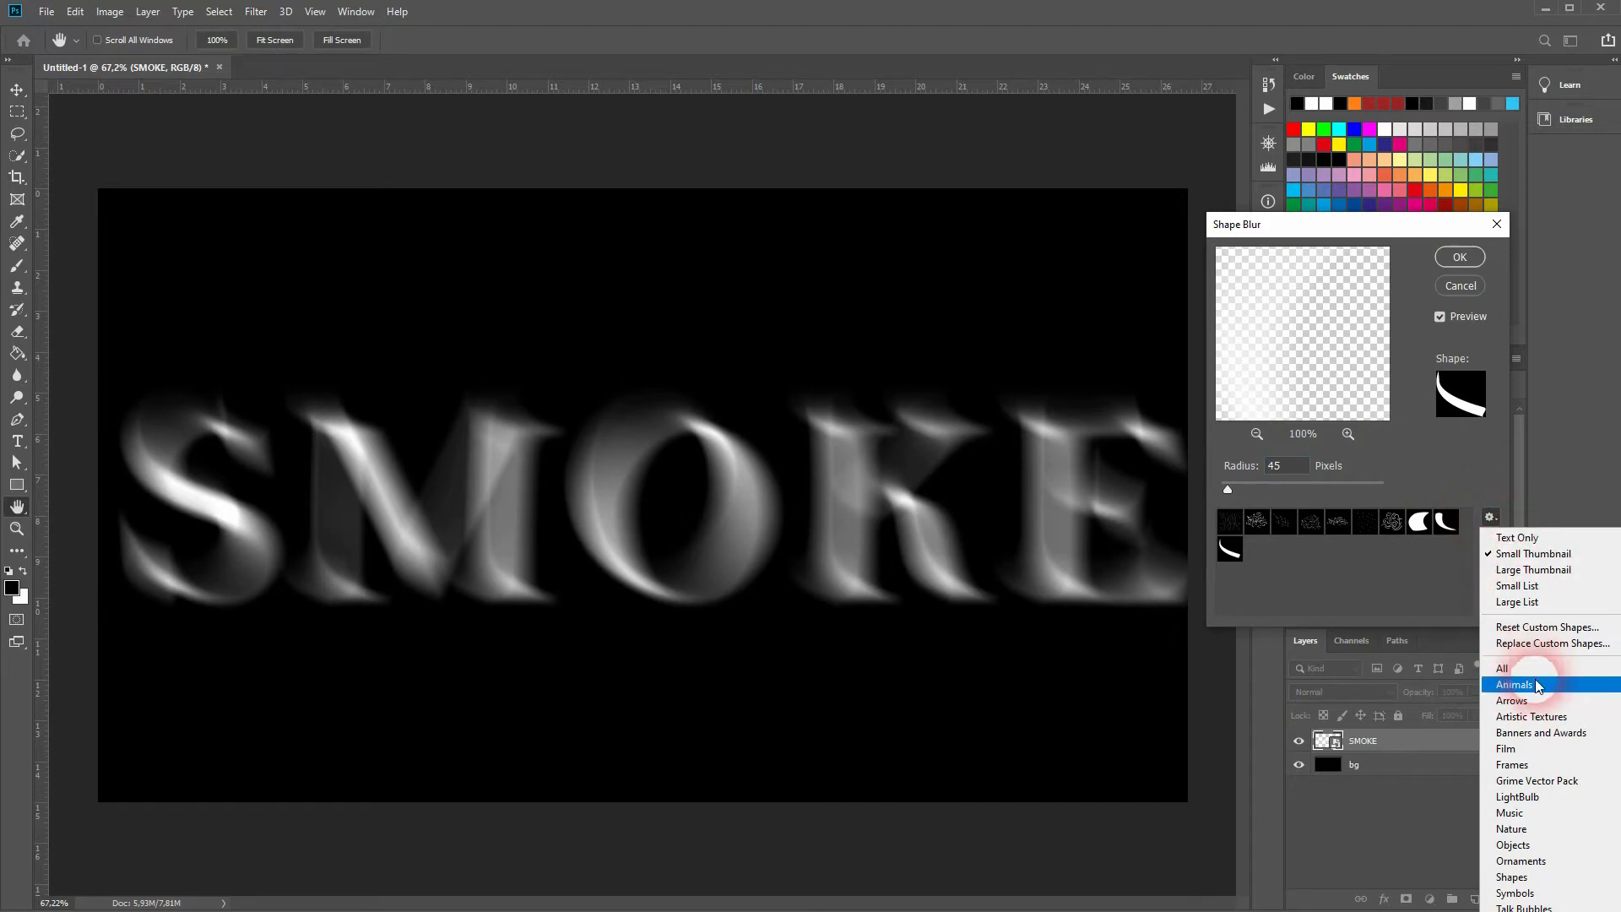
pyautogui.click(1532, 717)
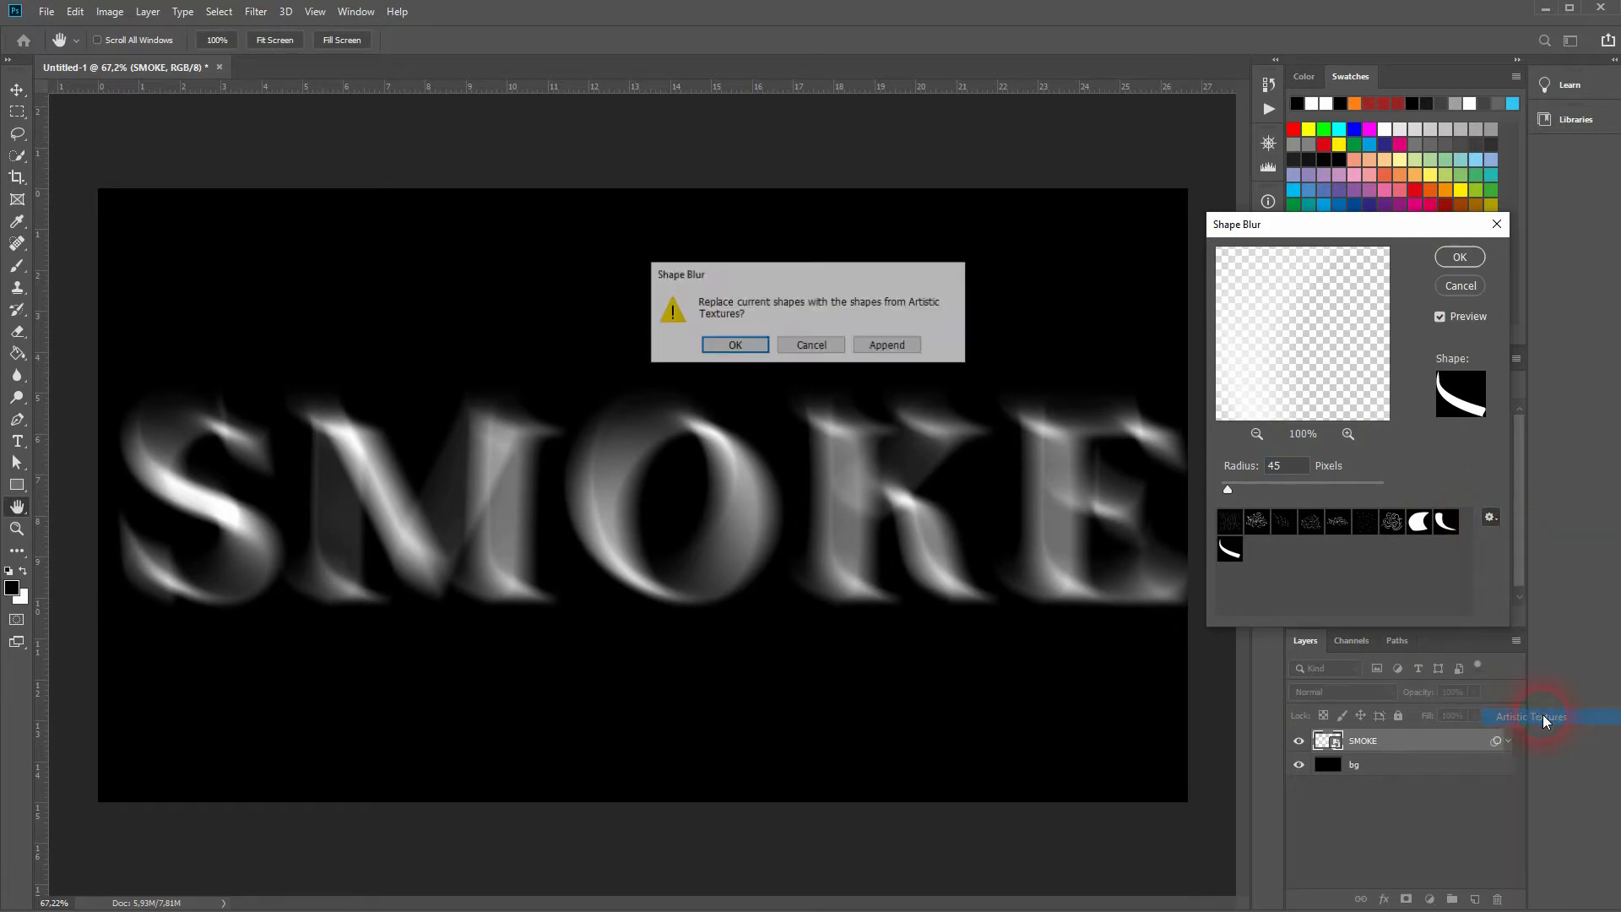
pyautogui.click(735, 344)
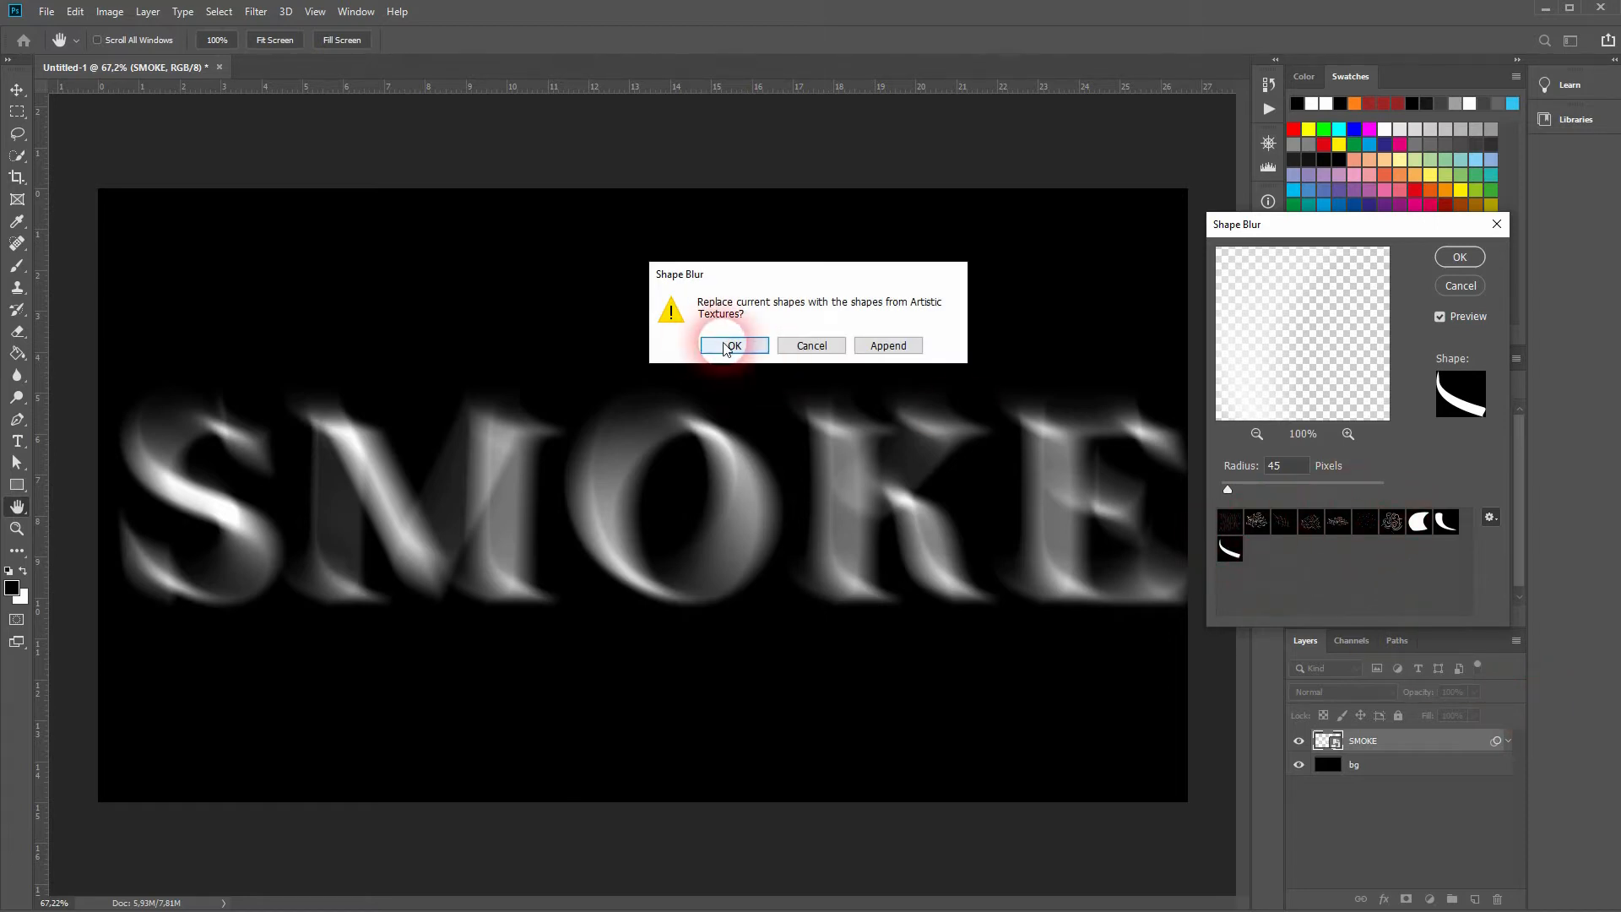
pyautogui.click(731, 345)
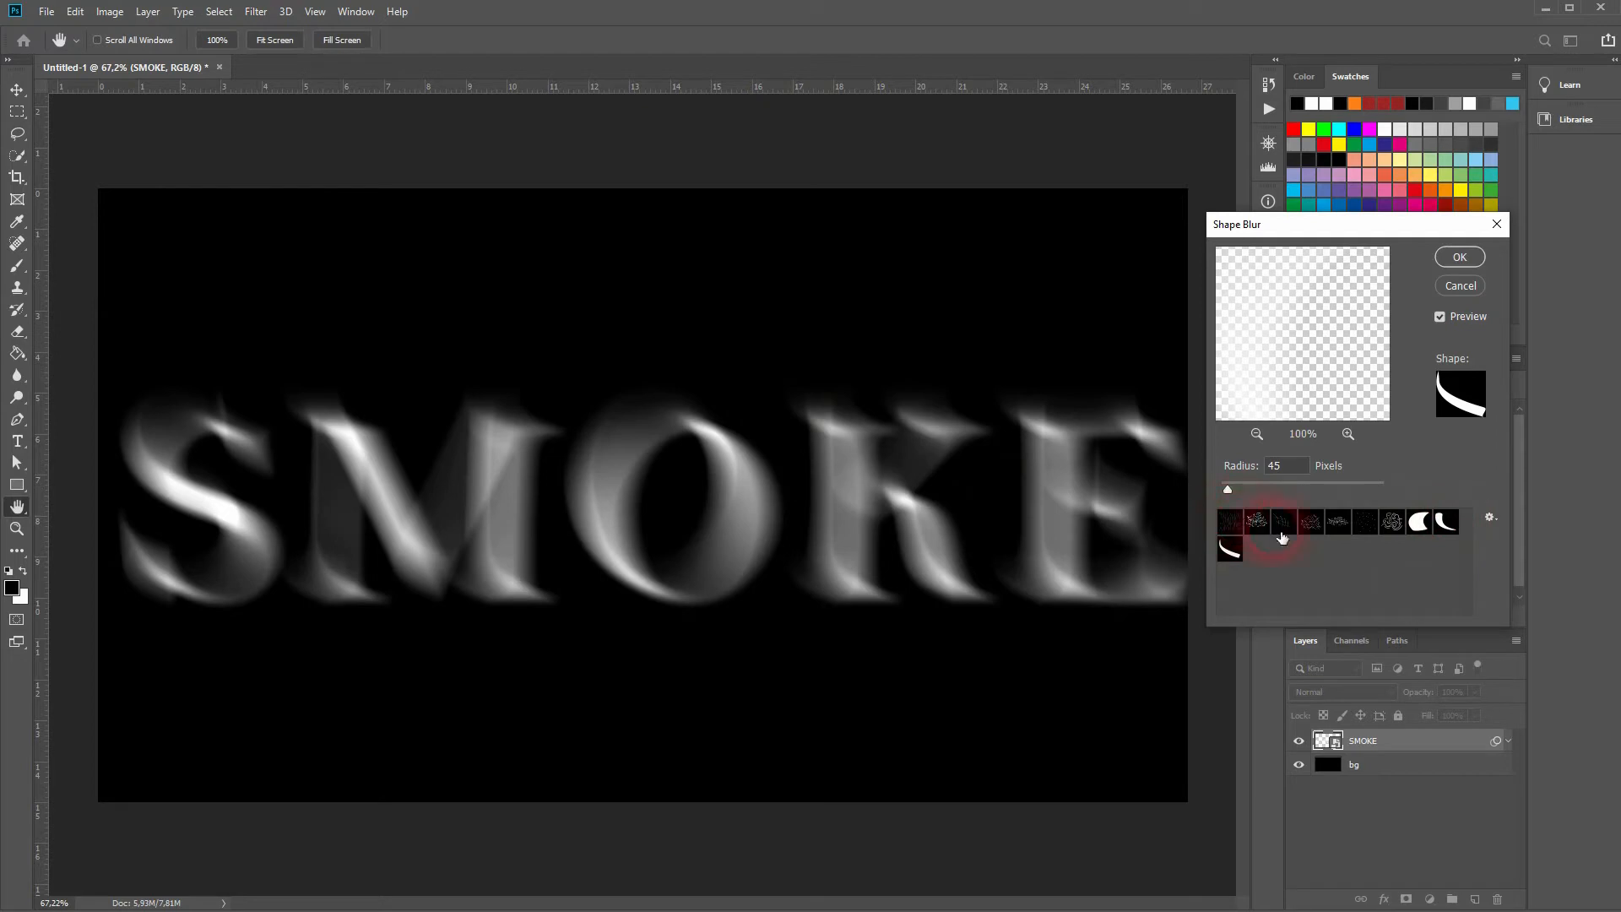
pyautogui.click(1258, 522)
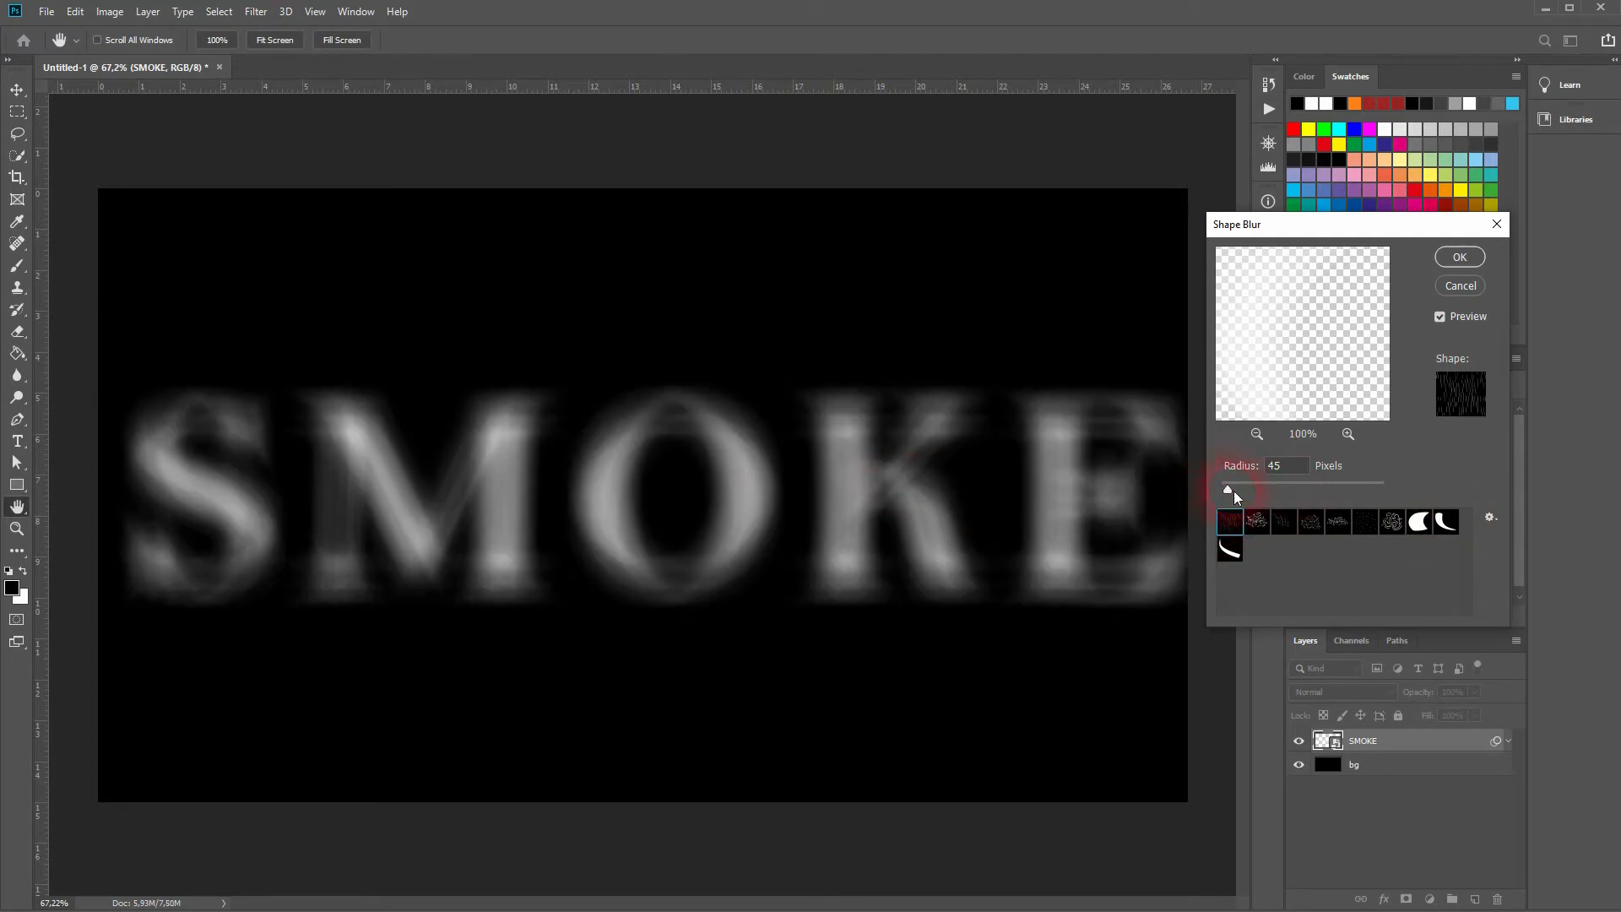
pyautogui.moveTo(1228, 490); pyautogui.dragTo(1220, 490)
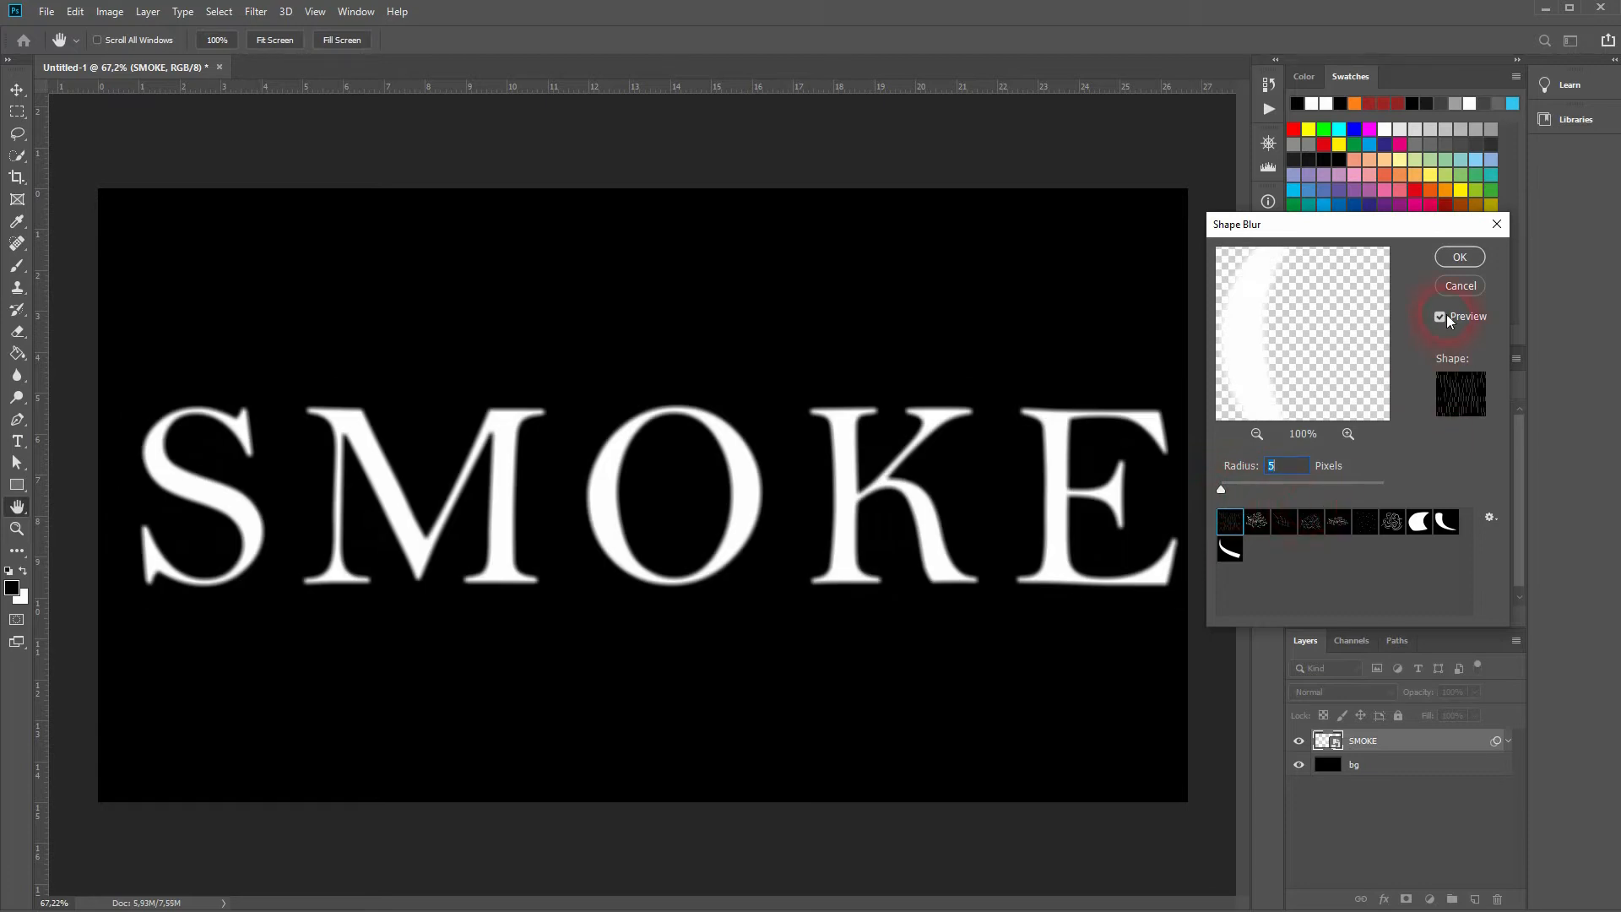
# Preview the blur on the canvas and raise the radius to about 46-50 pixels while trying shapes
pyautogui.click(1439, 316)
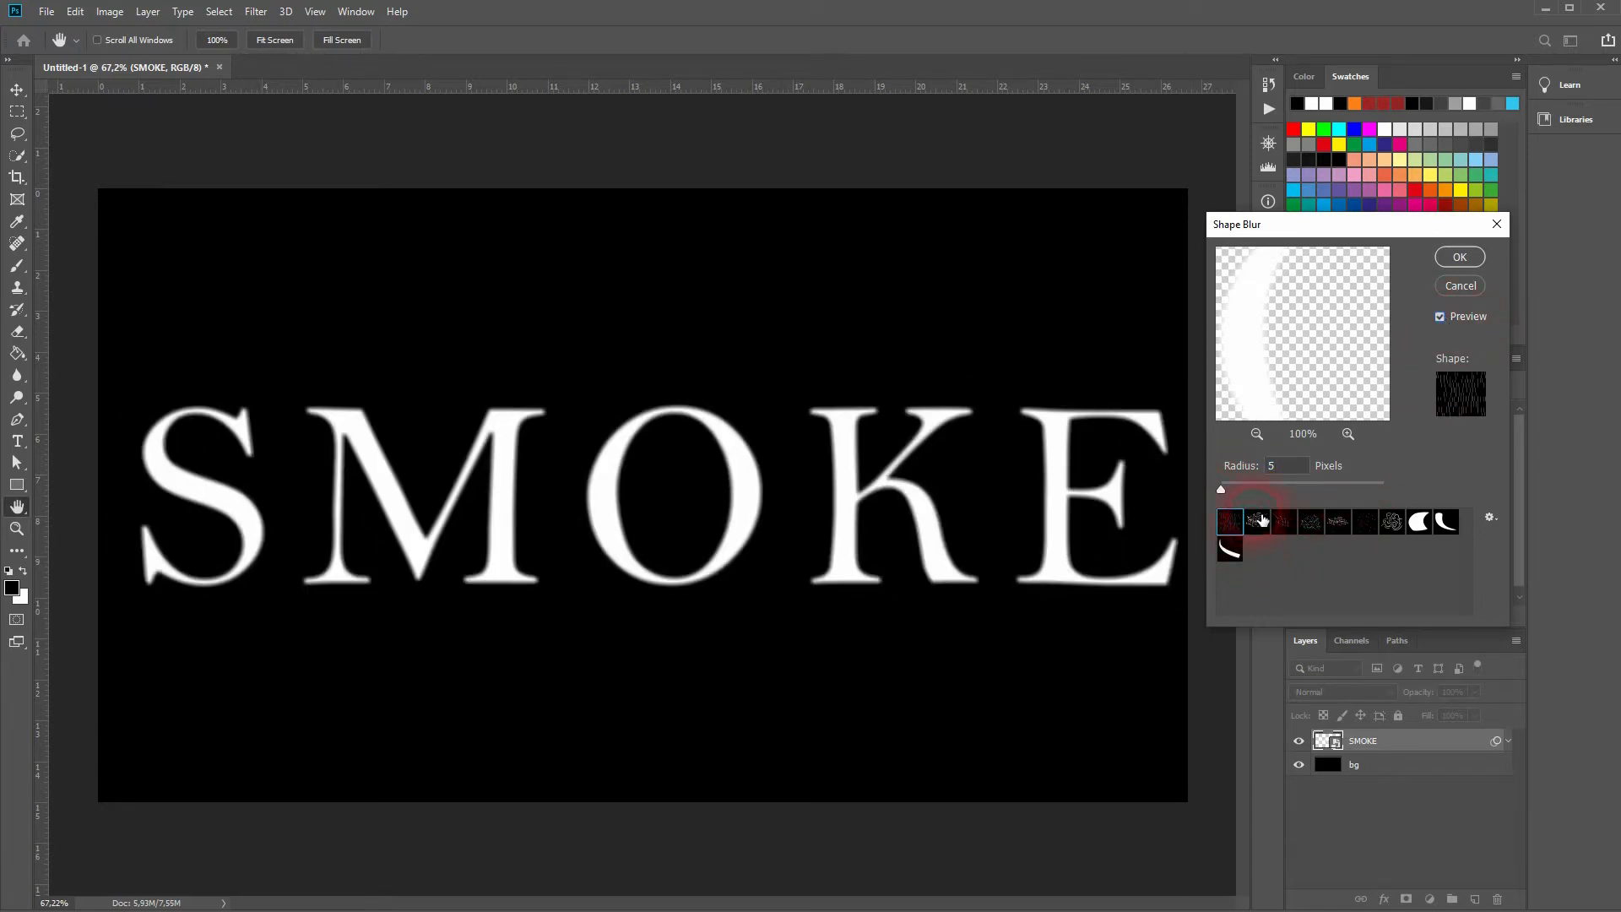
pyautogui.moveTo(1220, 490); pyautogui.dragTo(1320, 489)
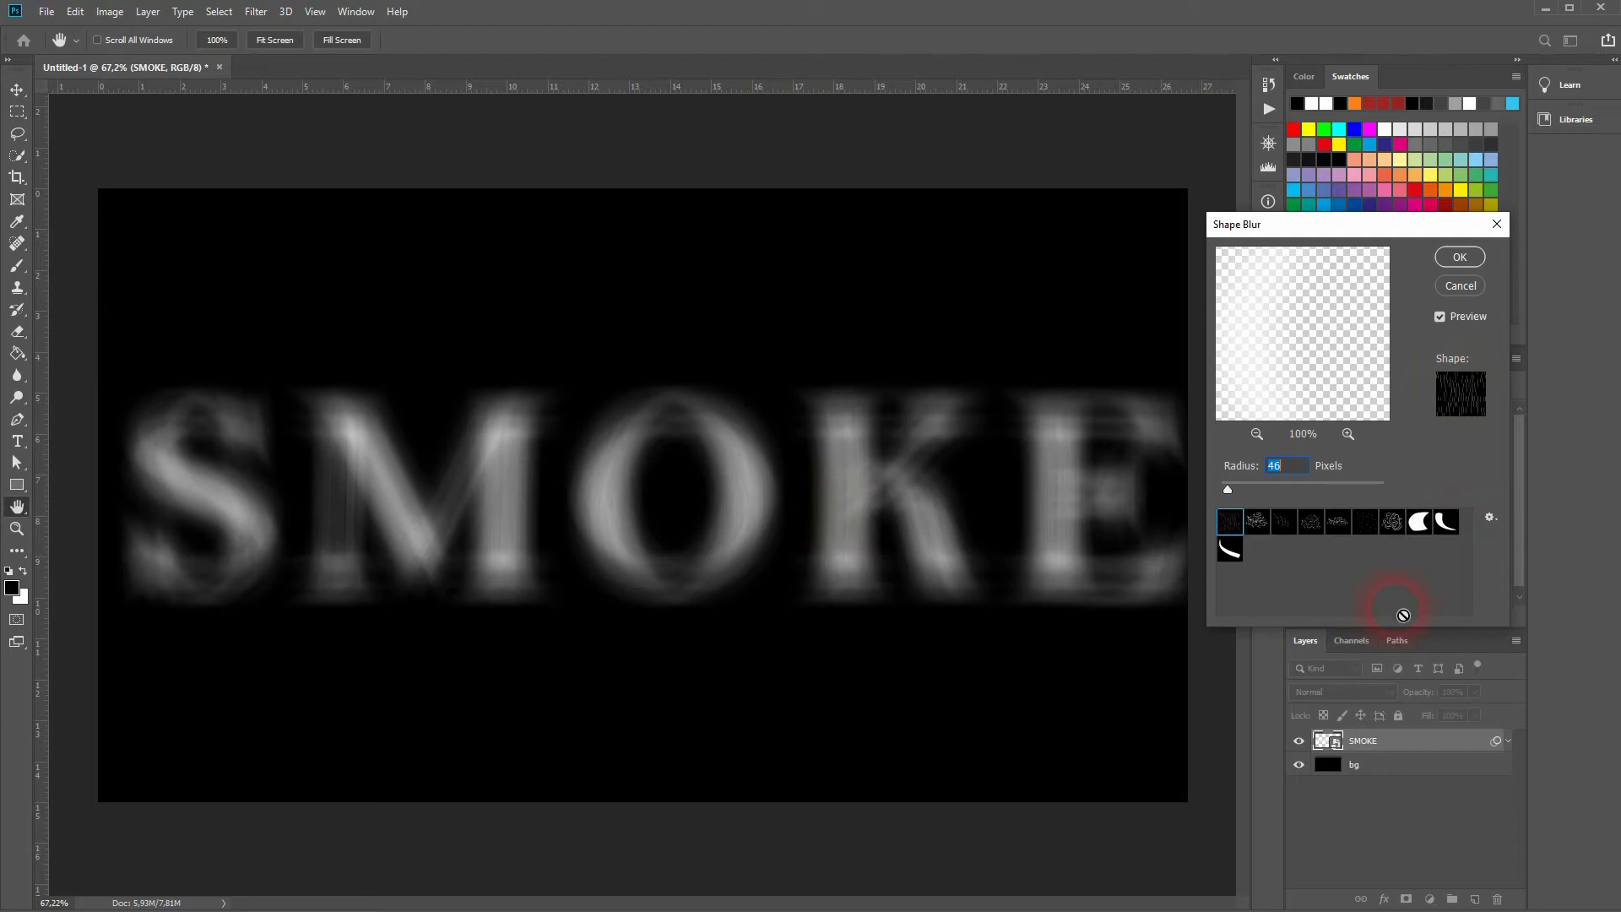
pyautogui.click(1446, 522)
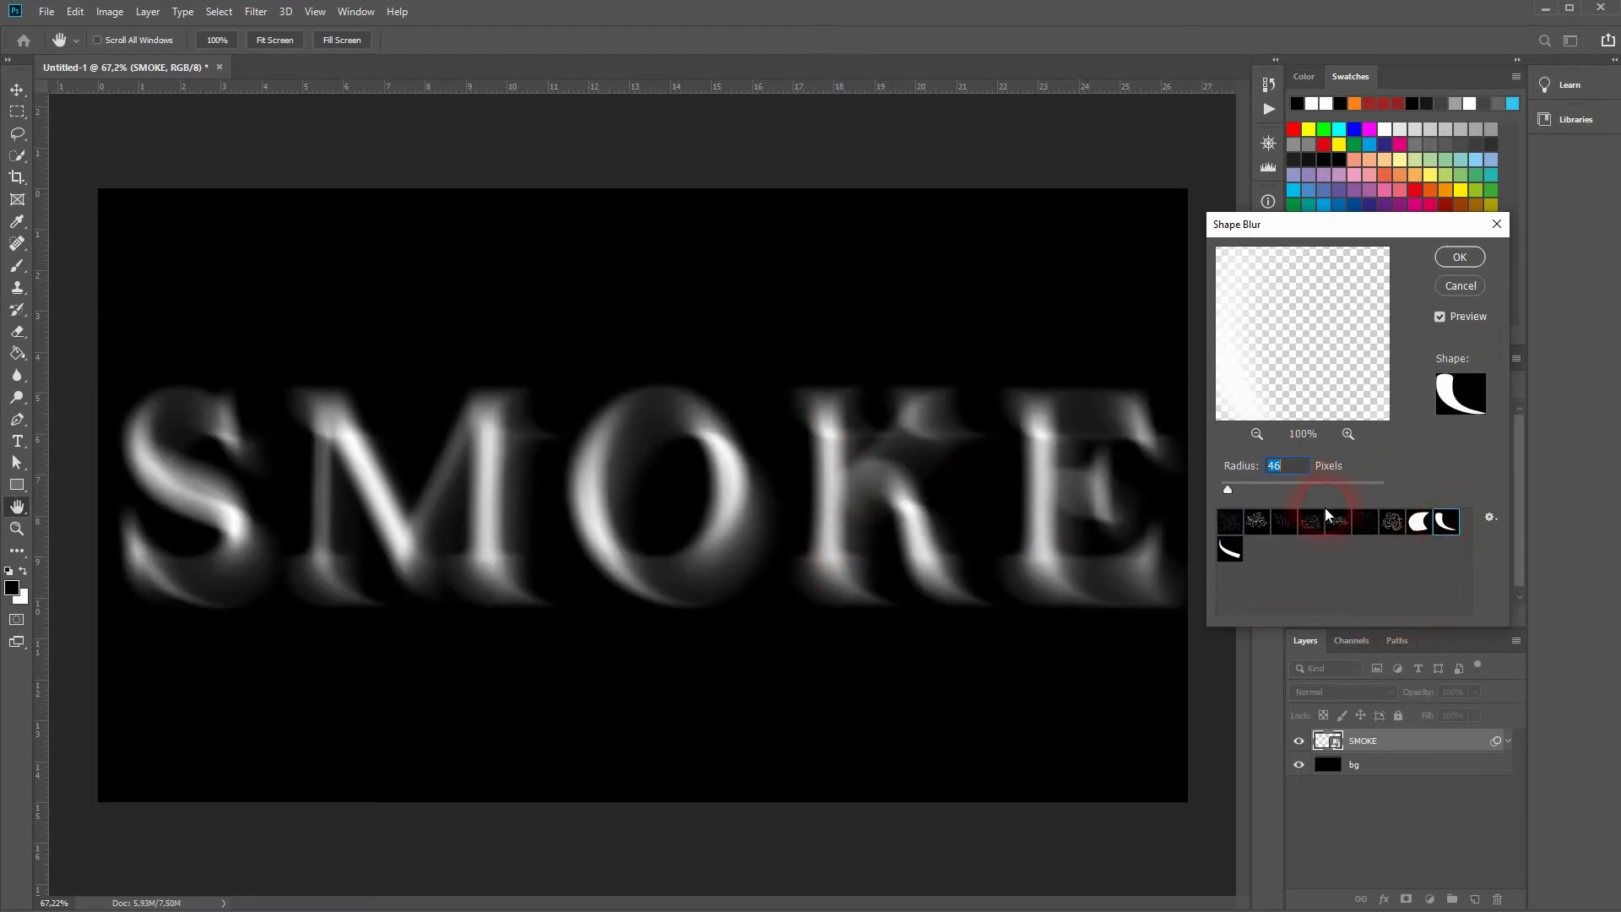
pyautogui.click(1230, 548)
pyautogui.write('93')
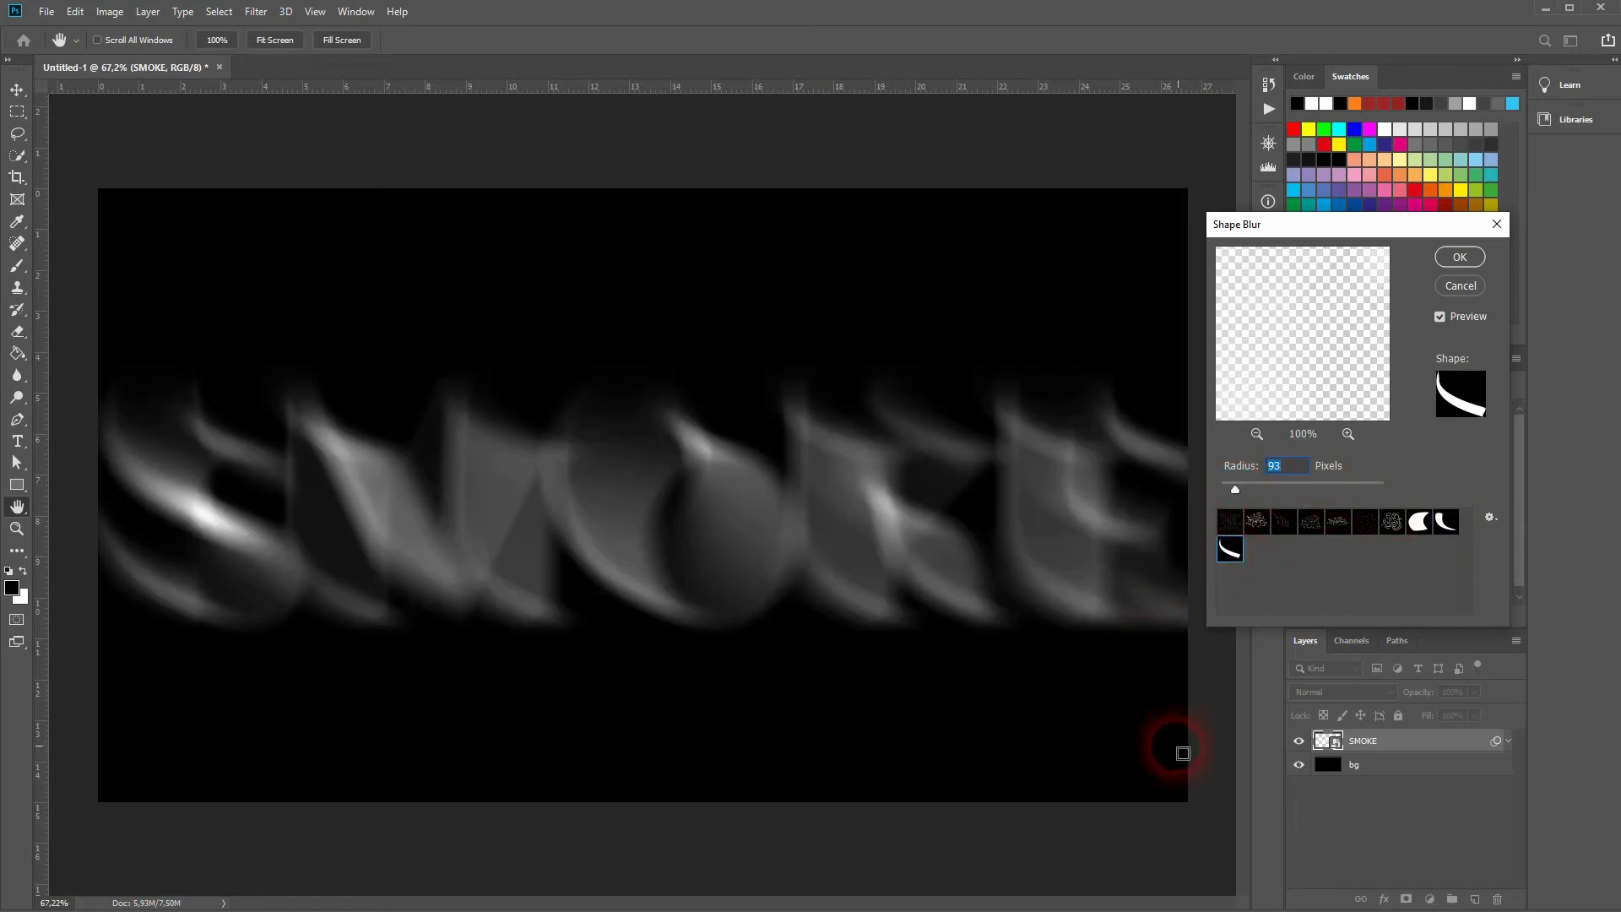
pyautogui.click(1287, 466)
pyautogui.write('60')
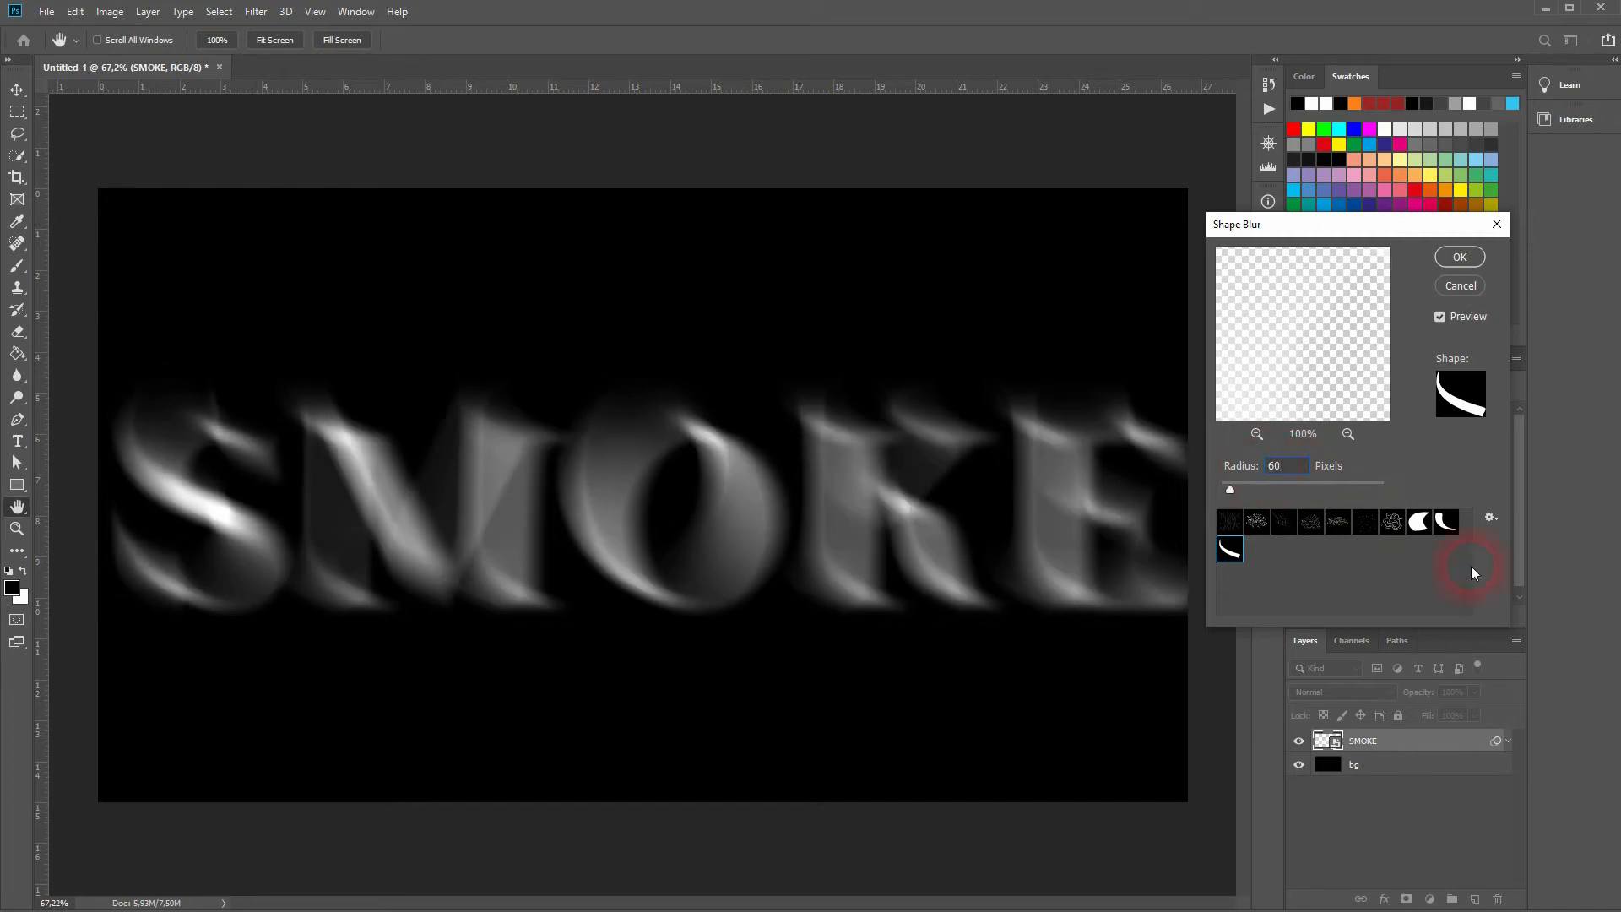
# Compare several blur shapes, settle on the wispy crescent and apply the Shape Blur
pyautogui.click(1446, 522)
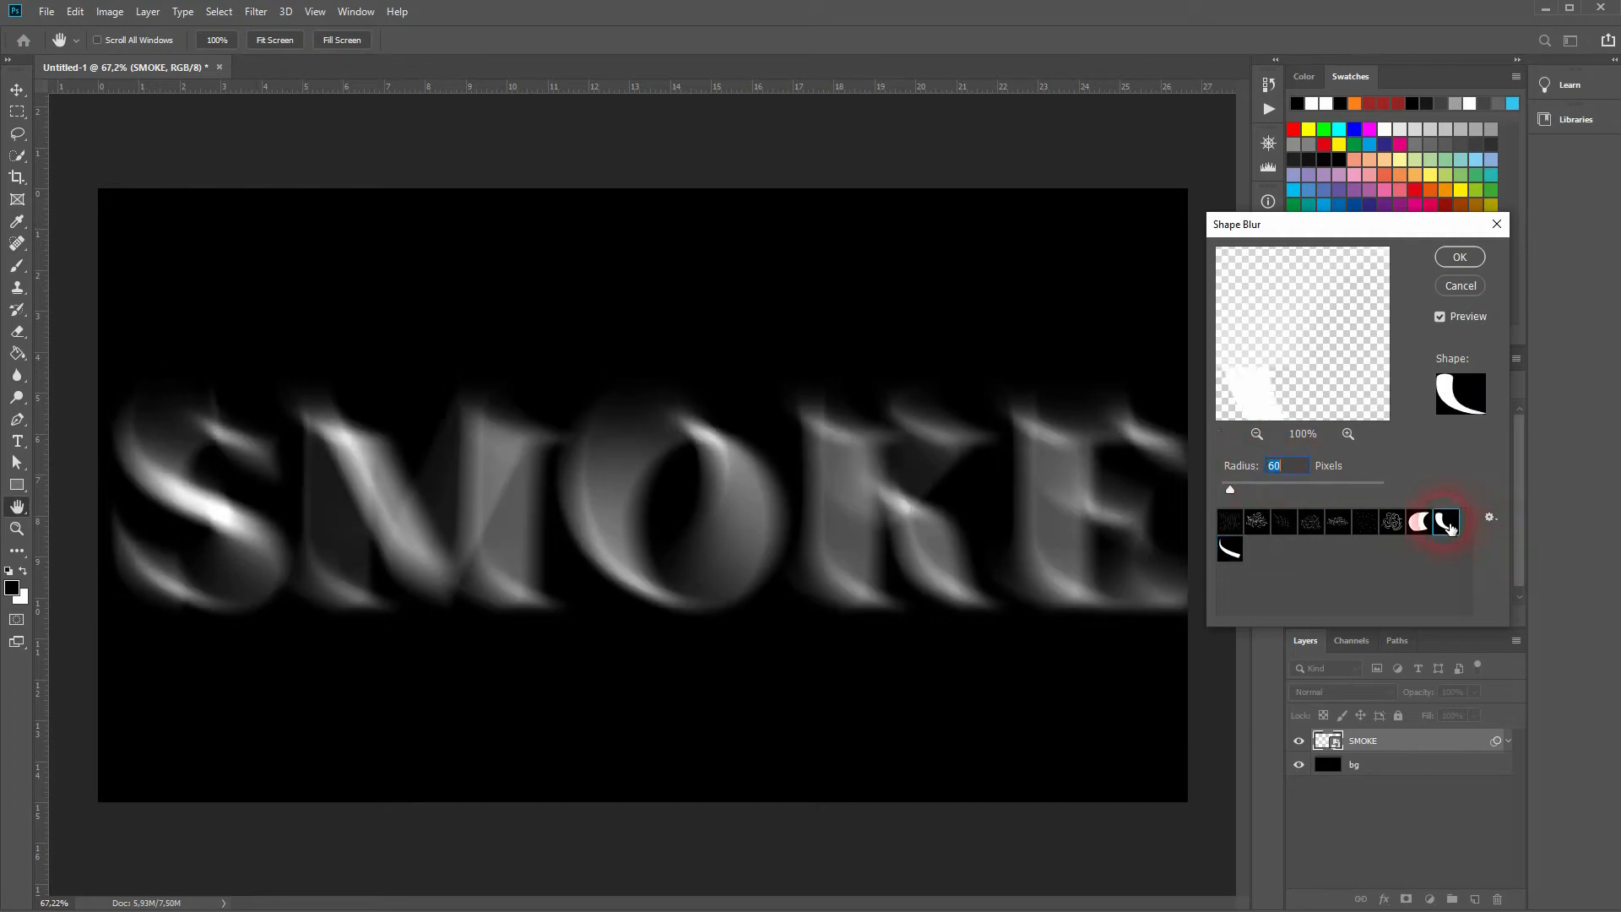
pyautogui.click(1417, 522)
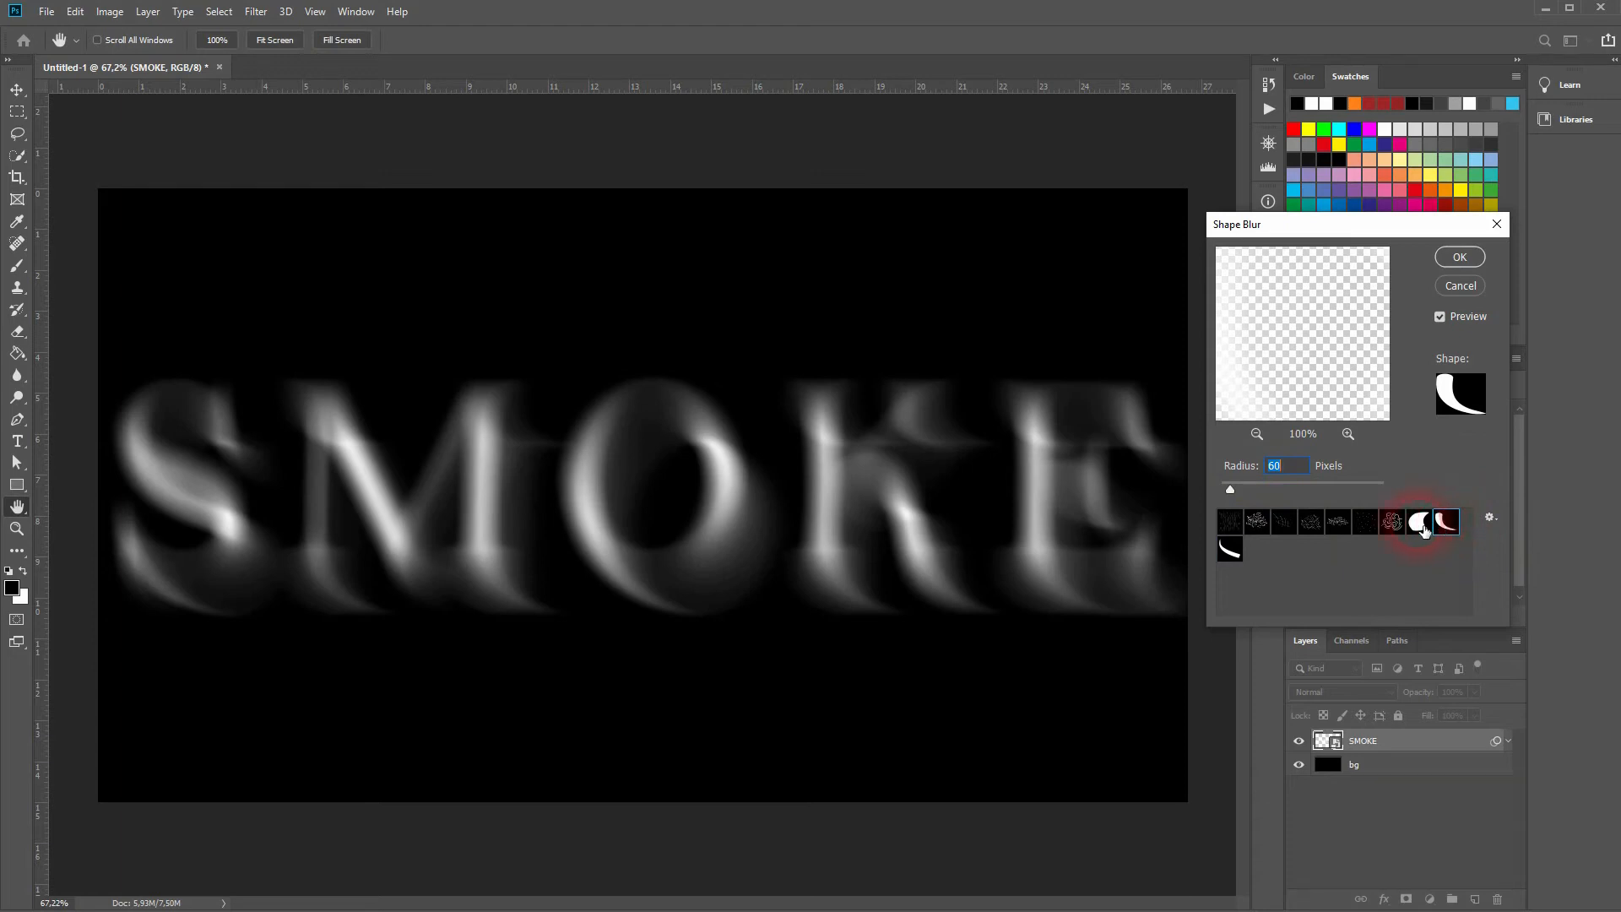
pyautogui.click(1421, 522)
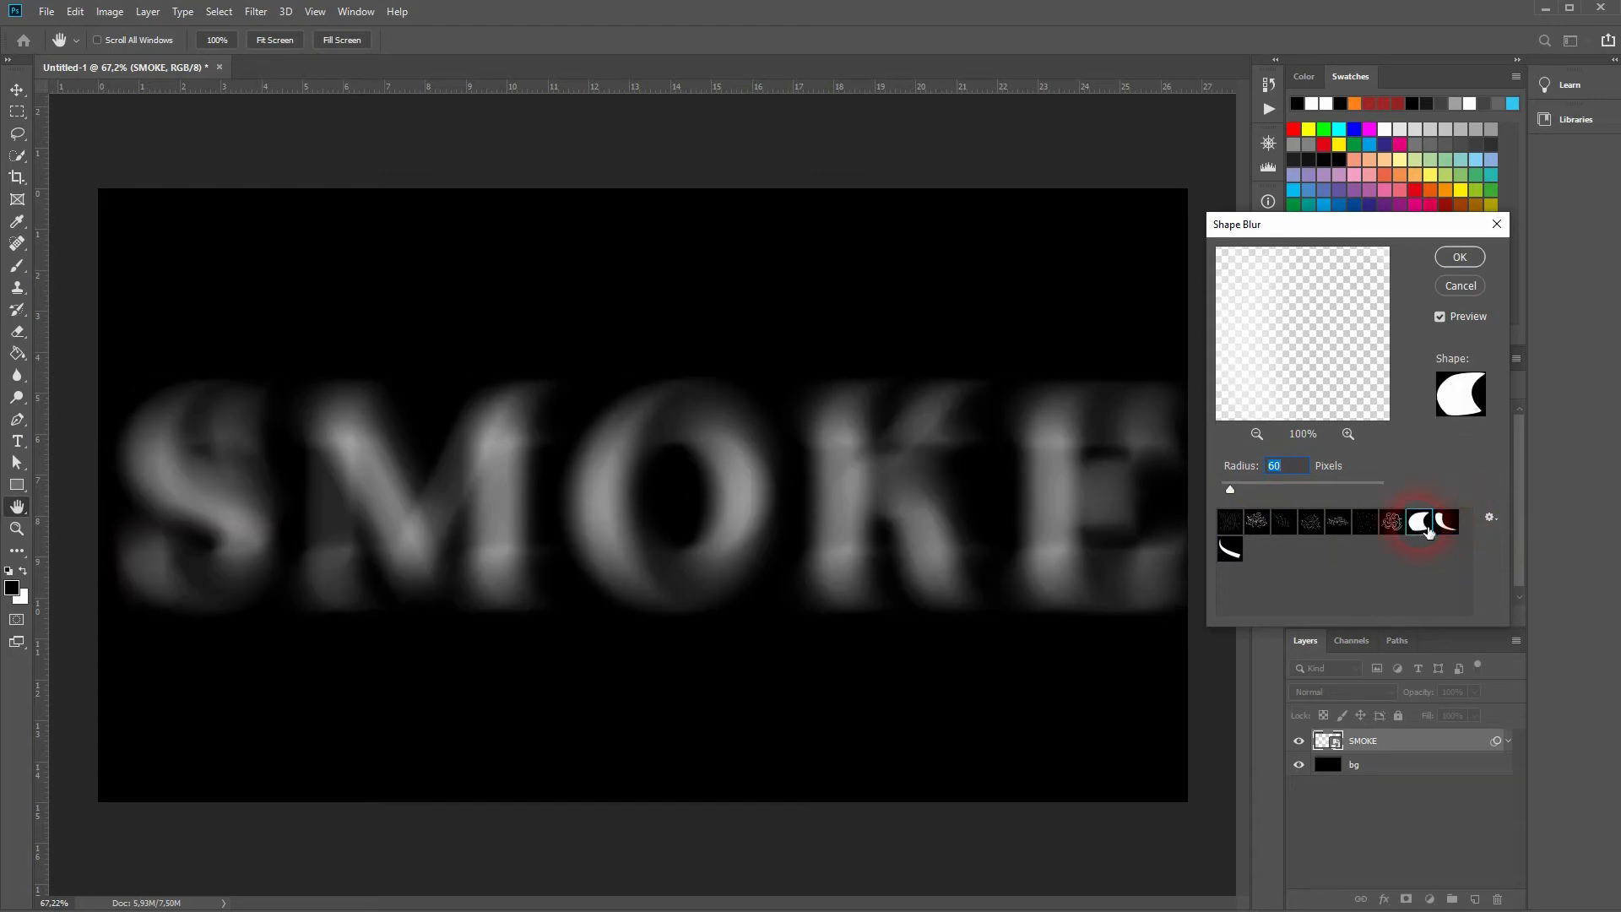
pyautogui.click(1446, 521)
pyautogui.write('50')
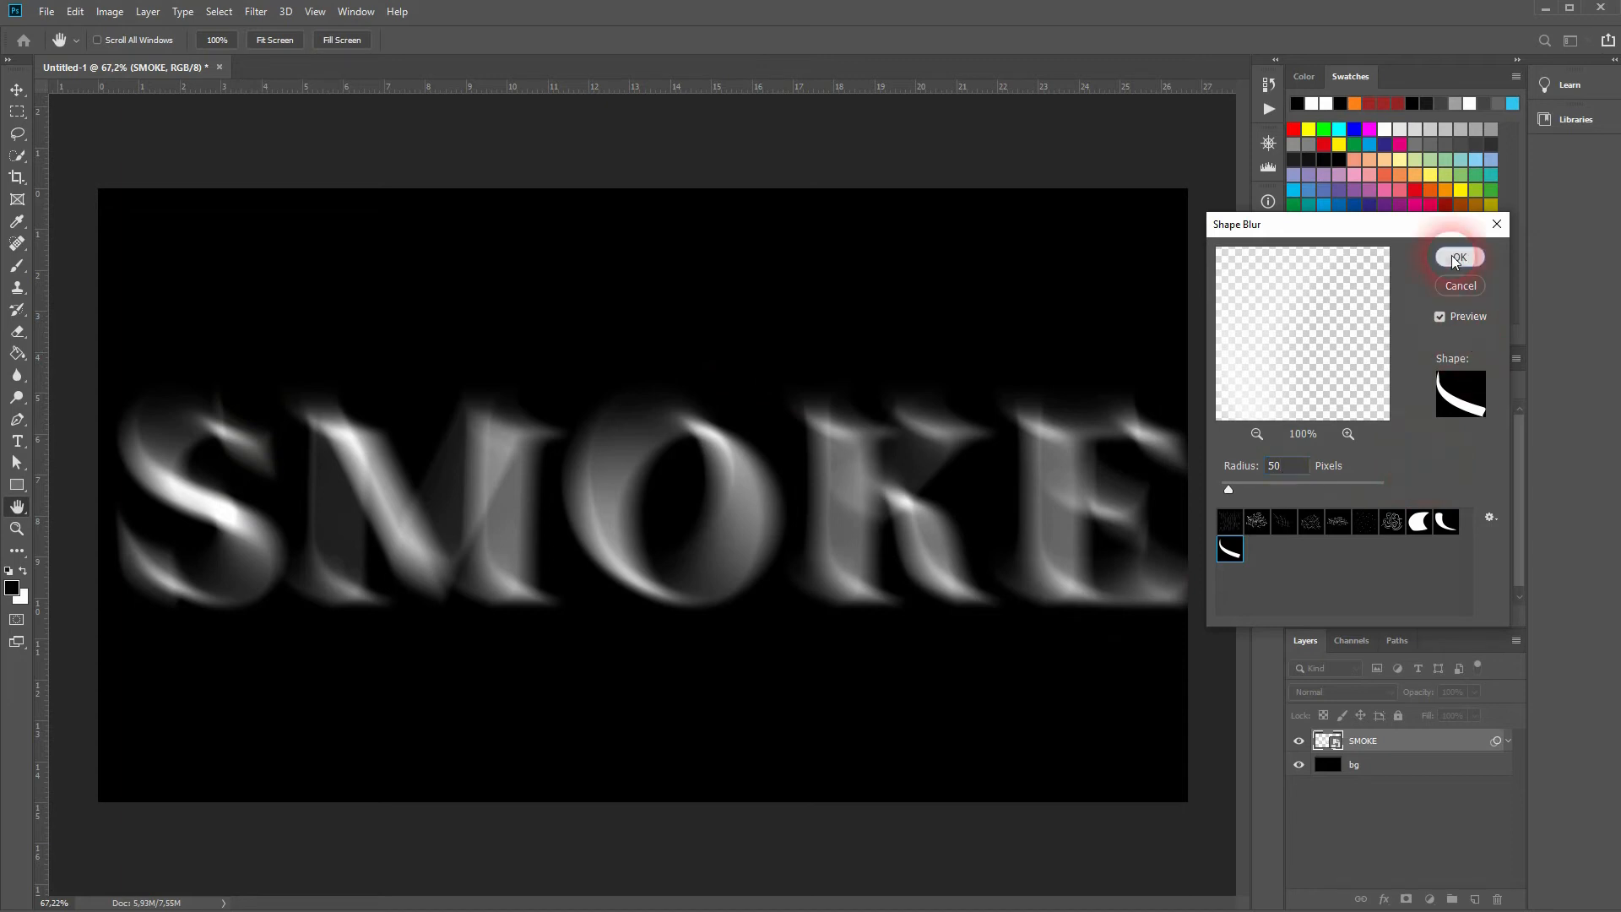
pyautogui.click(1458, 257)
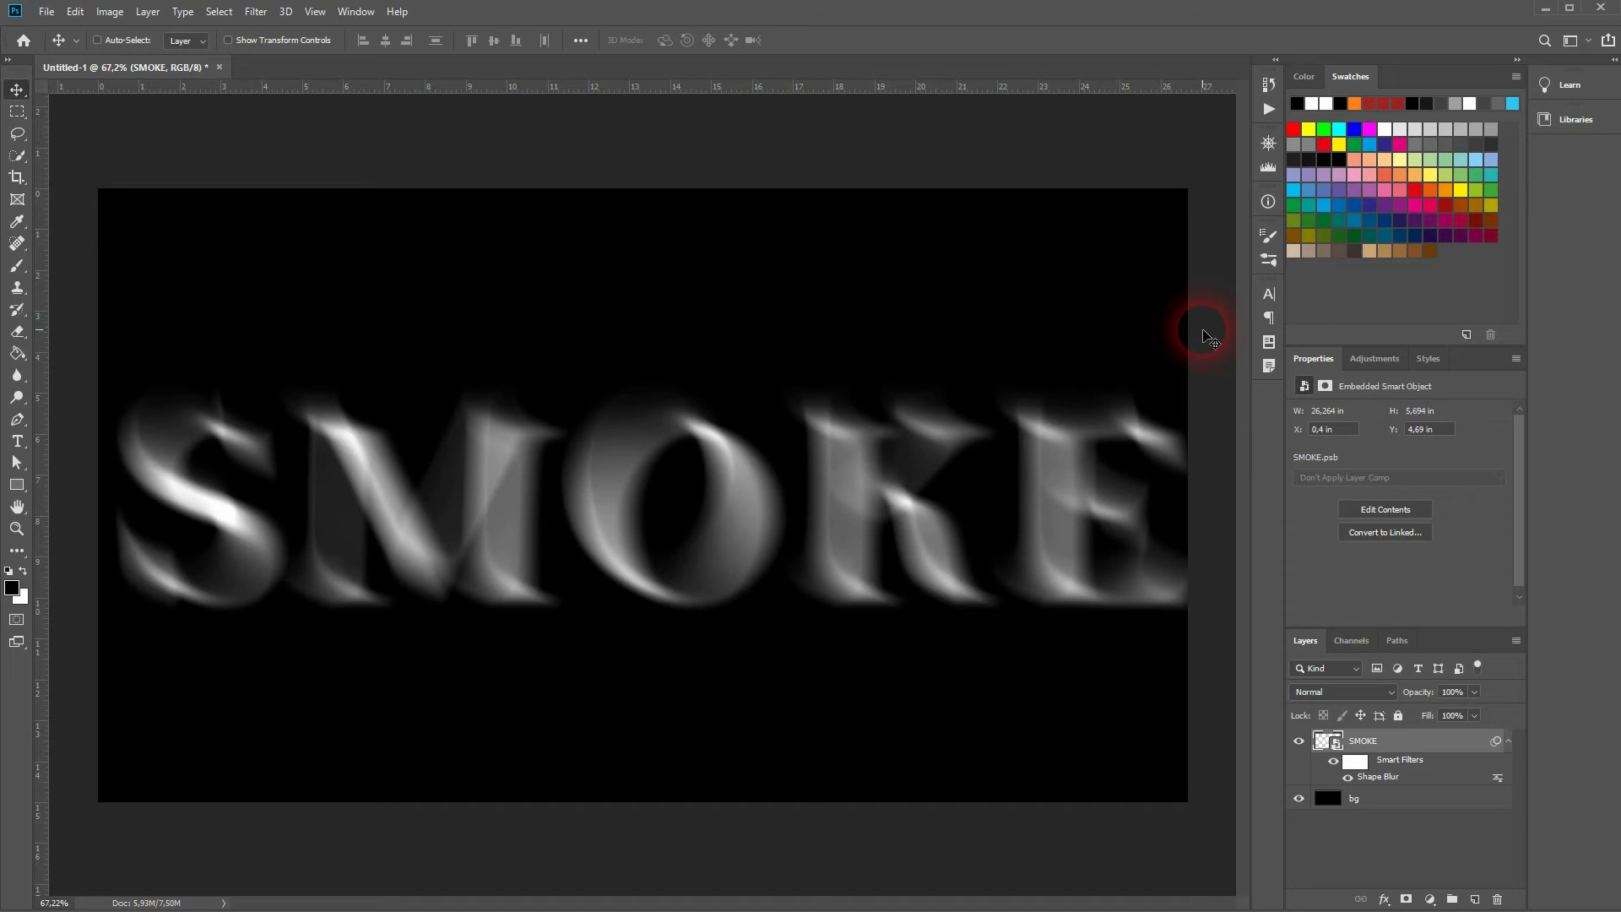
# Add Noise to the SMOKE layer and settle the Amount at a subtle 3 percent (about 2,96%)
pyautogui.click(255, 12)
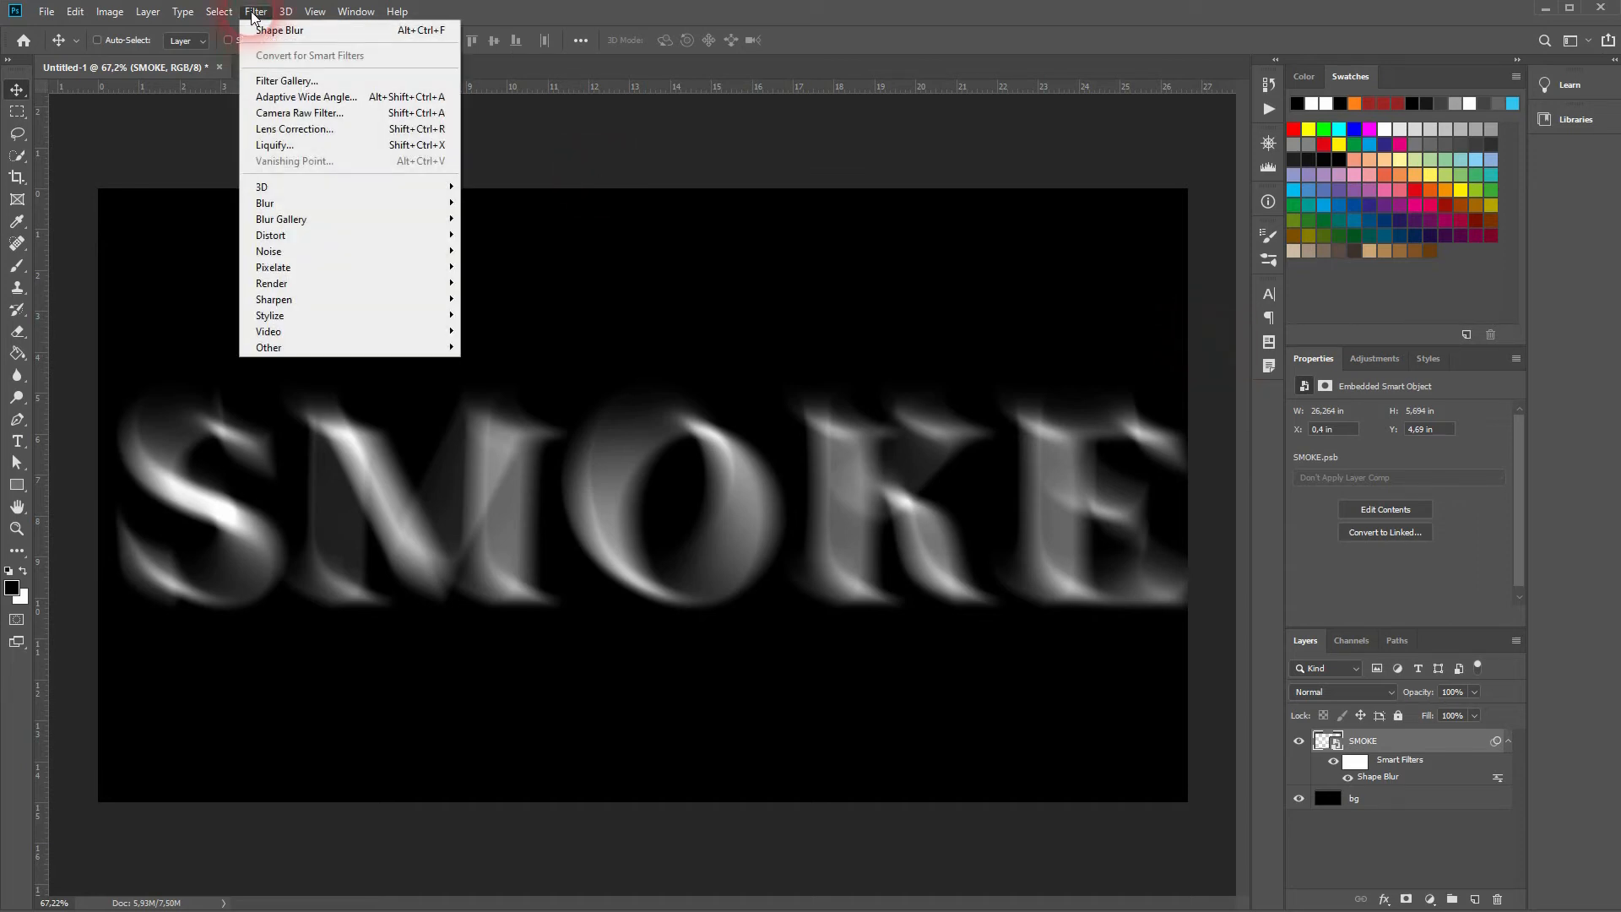
pyautogui.moveTo(404, 257)
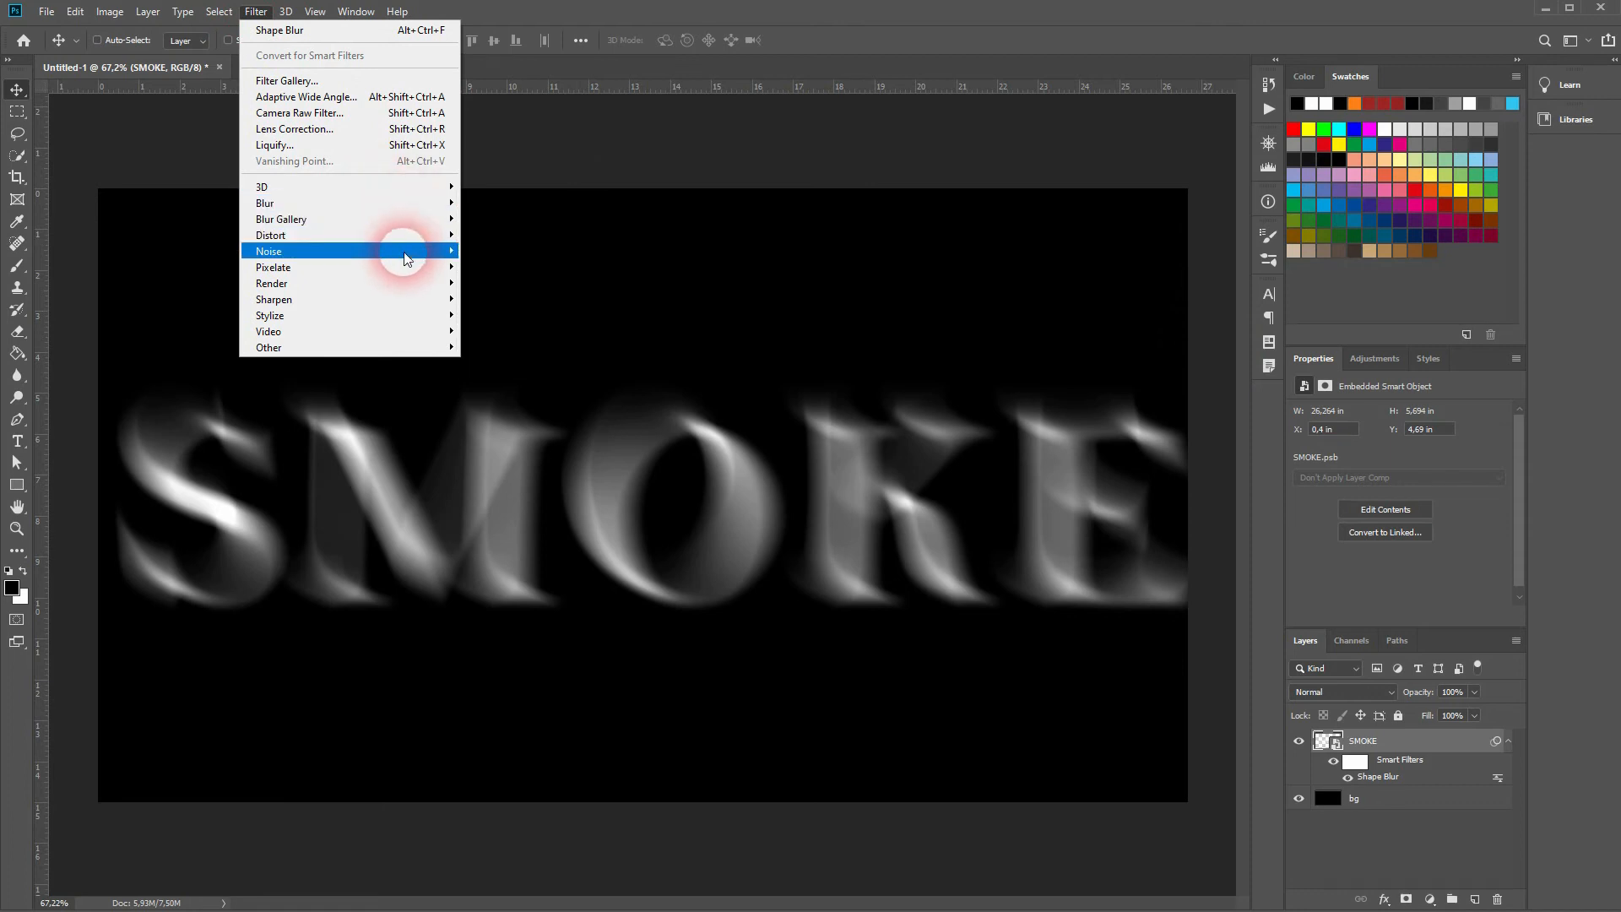
pyautogui.click(434, 250)
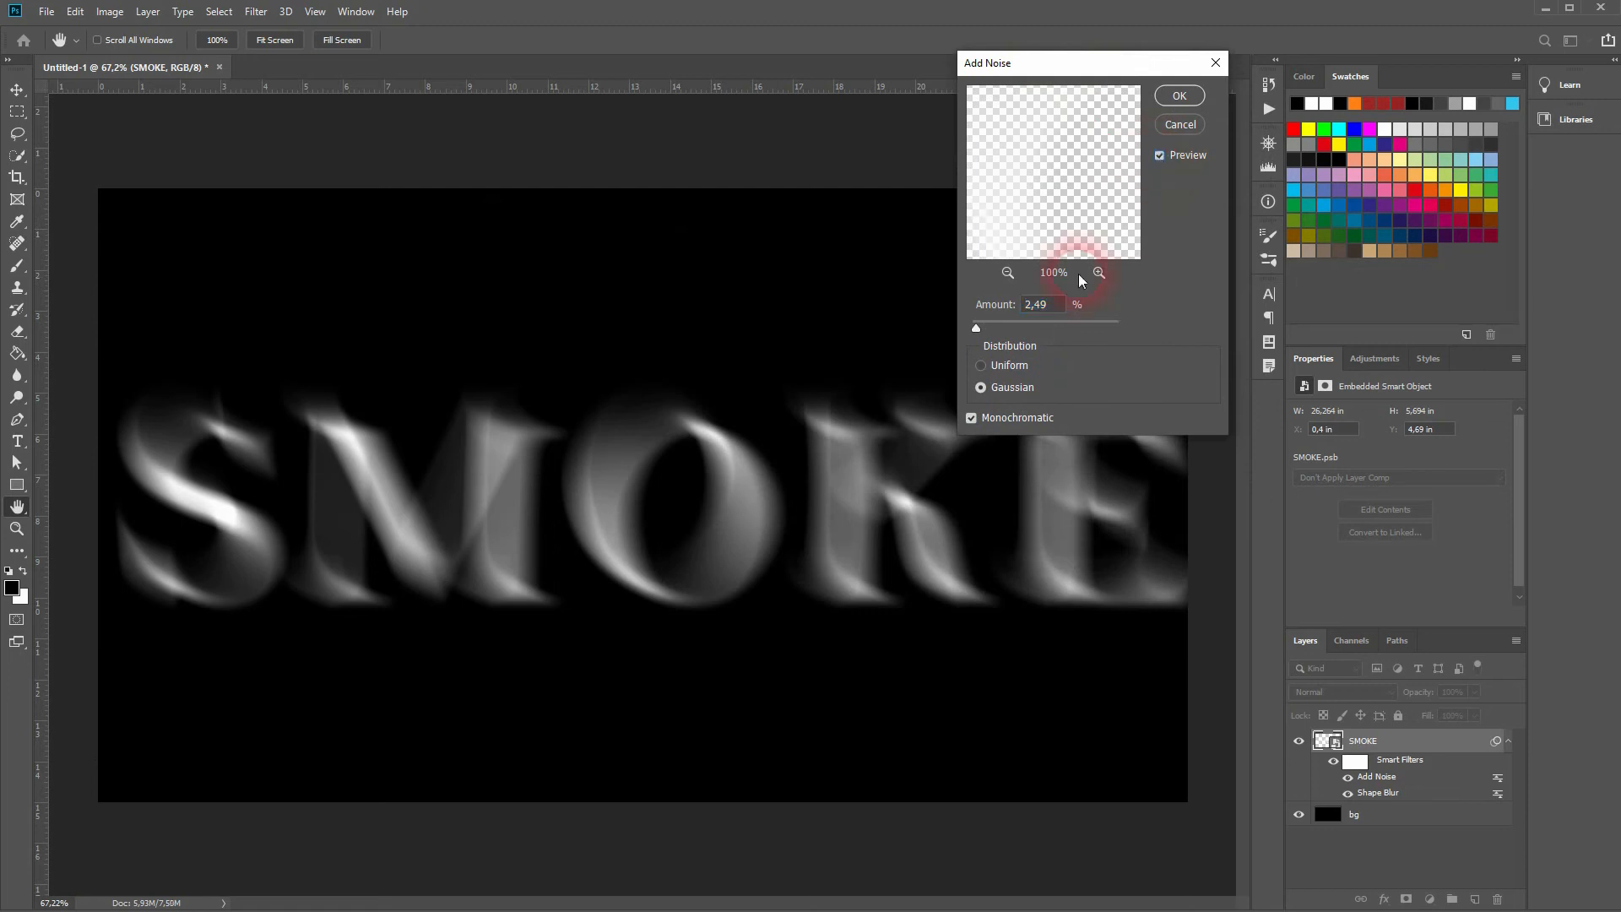
pyautogui.moveTo(976, 328); pyautogui.dragTo(1037, 327)
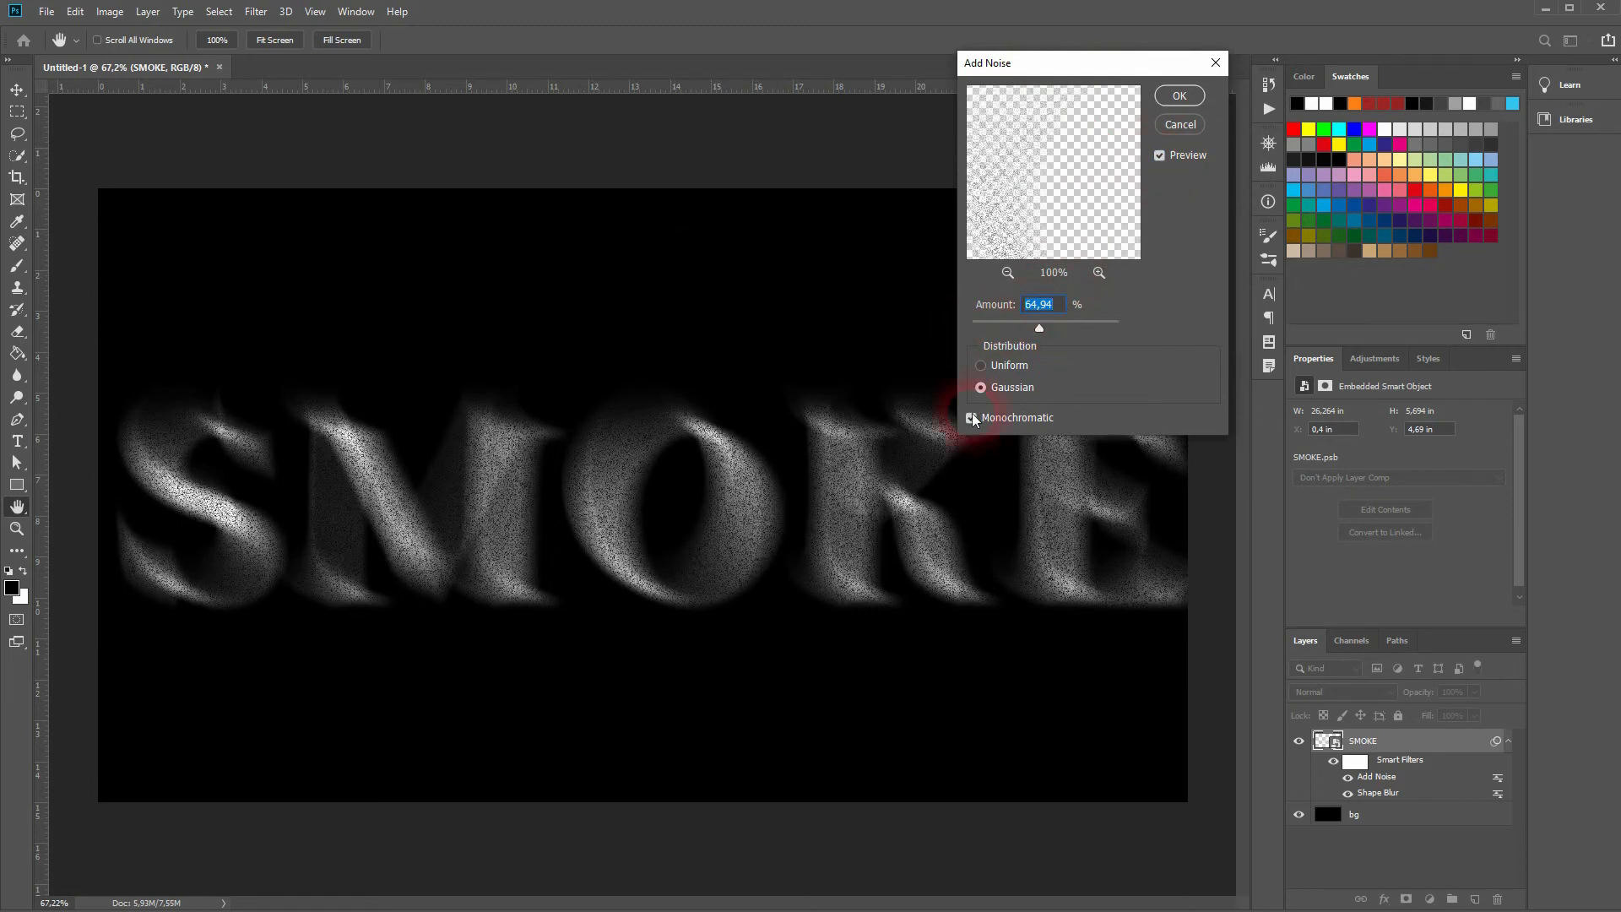
pyautogui.moveTo(1039, 330); pyautogui.dragTo(1020, 329)
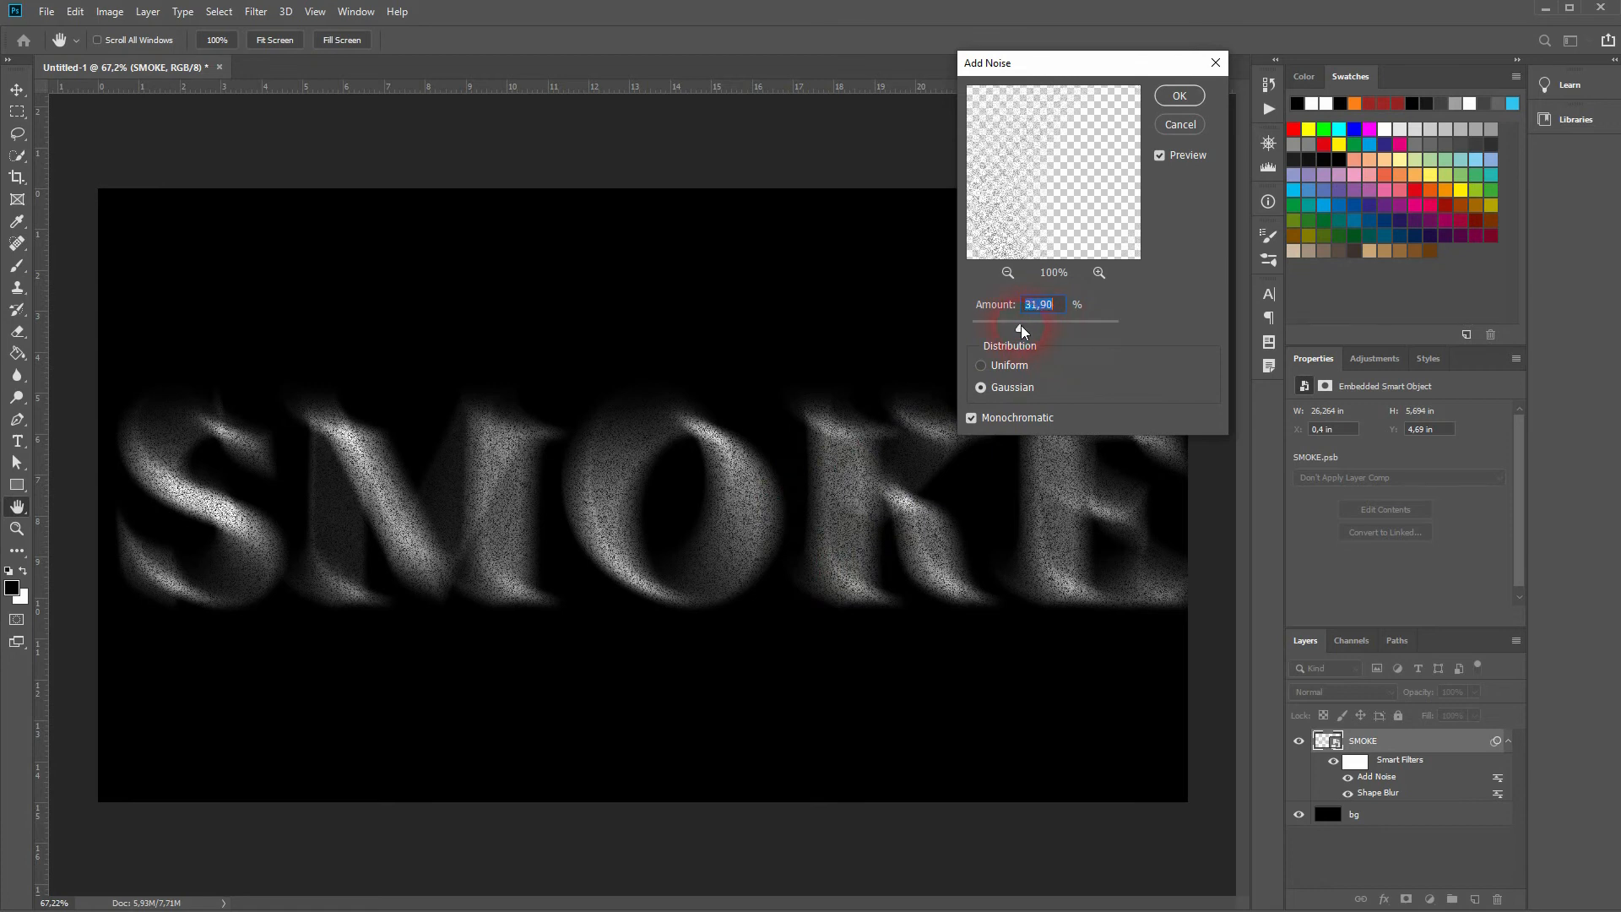
pyautogui.moveTo(1020, 326); pyautogui.dragTo(972, 325)
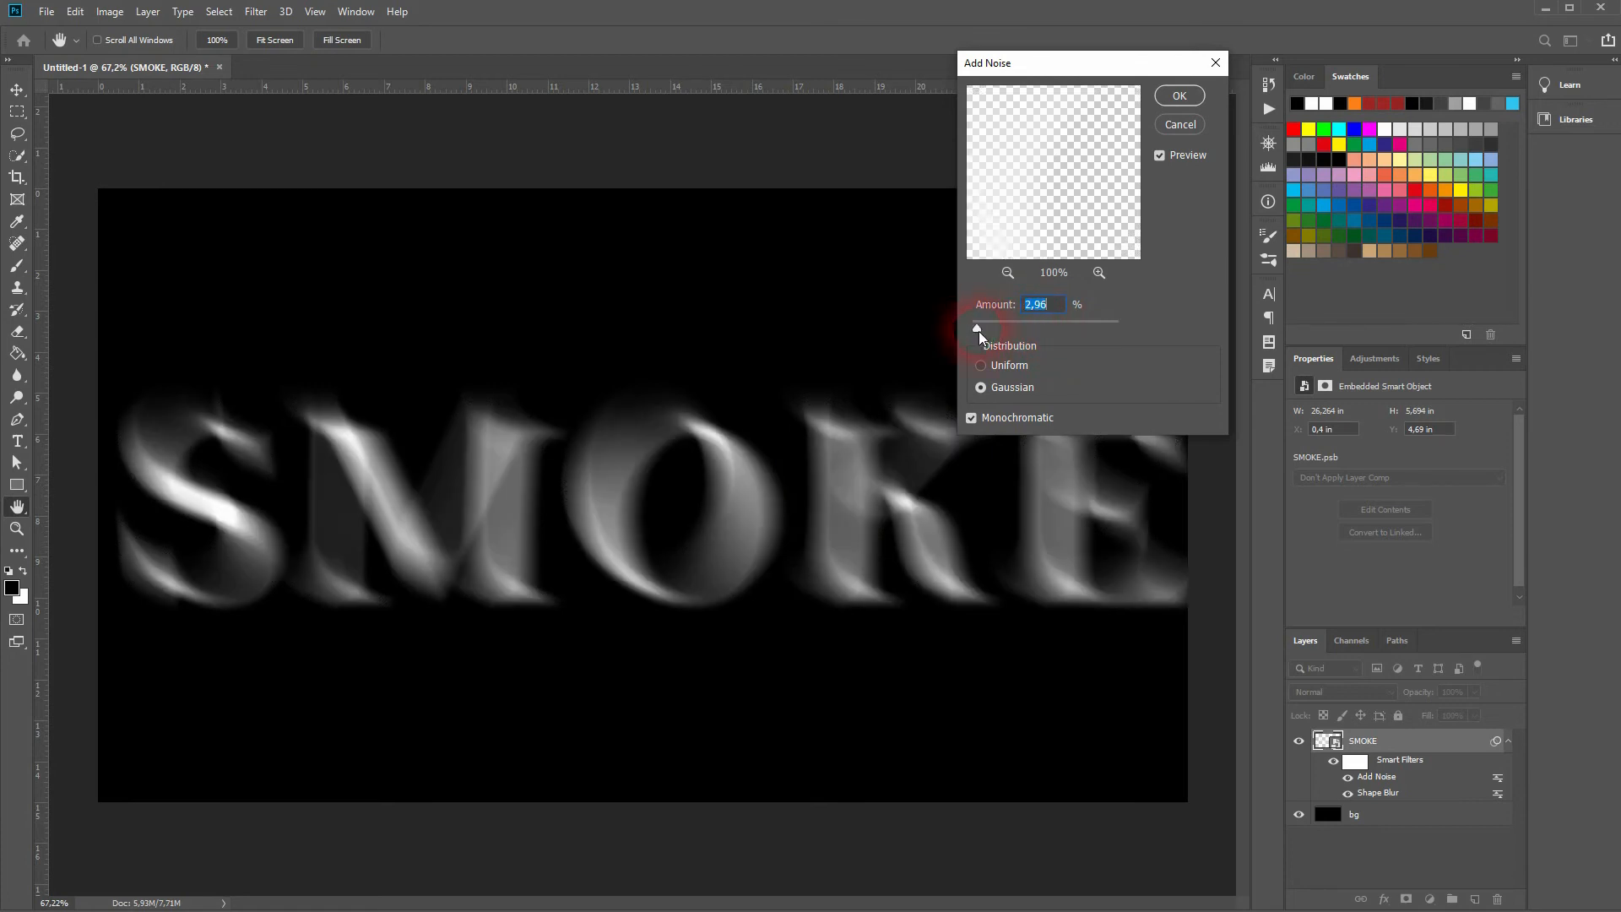
# Keep the noise distribution Gaussian and enable Monochromatic
pyautogui.click(979, 365)
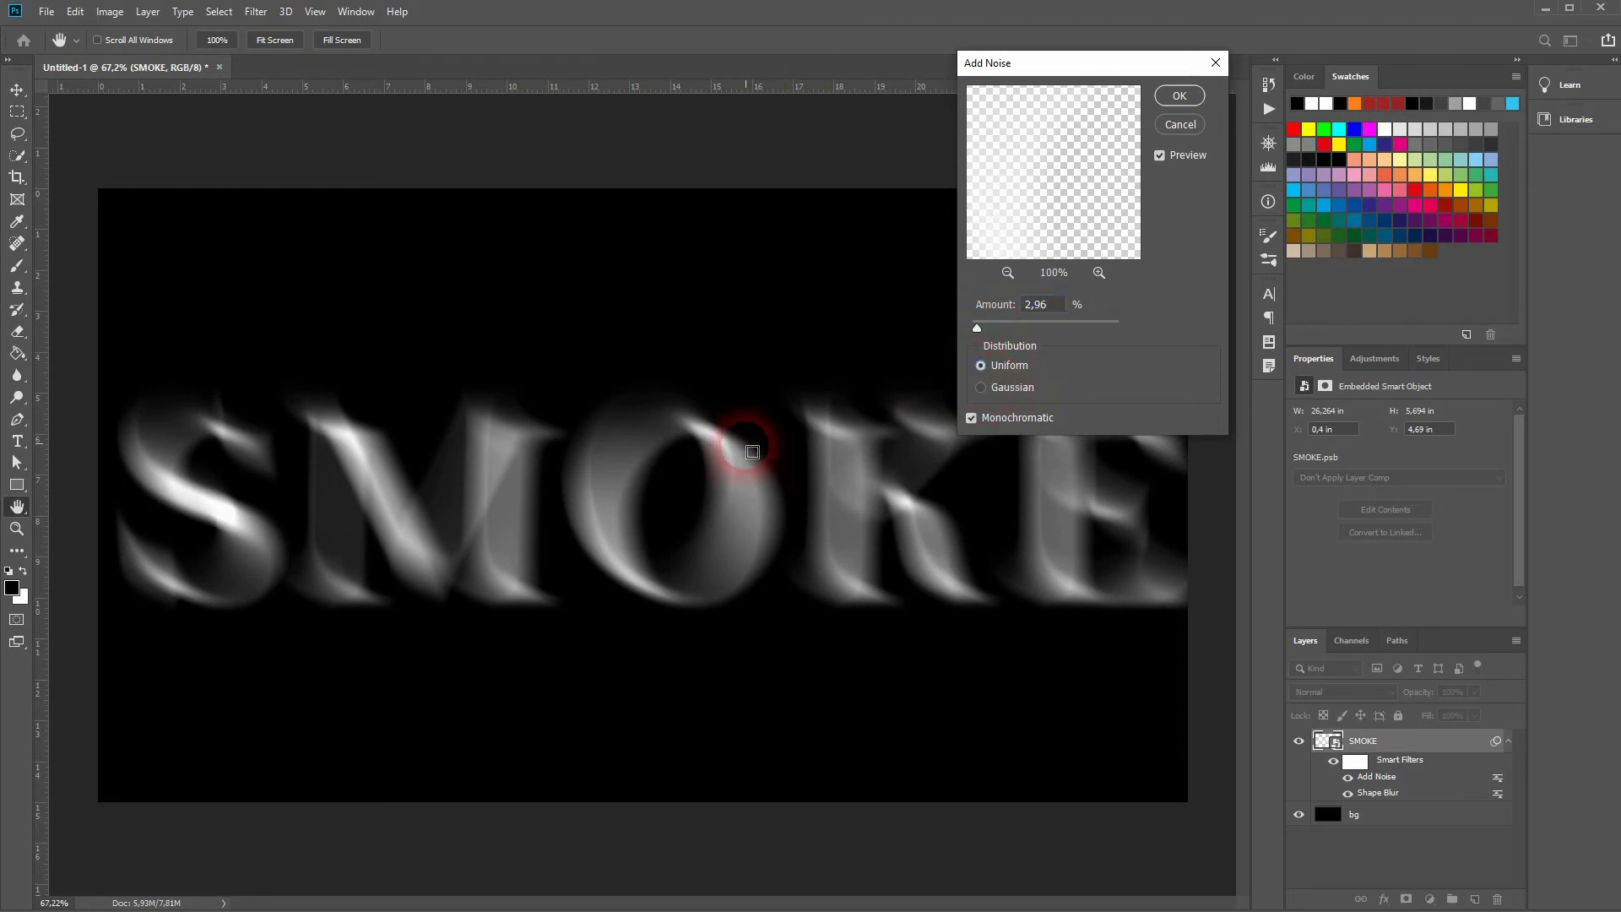
pyautogui.click(979, 387)
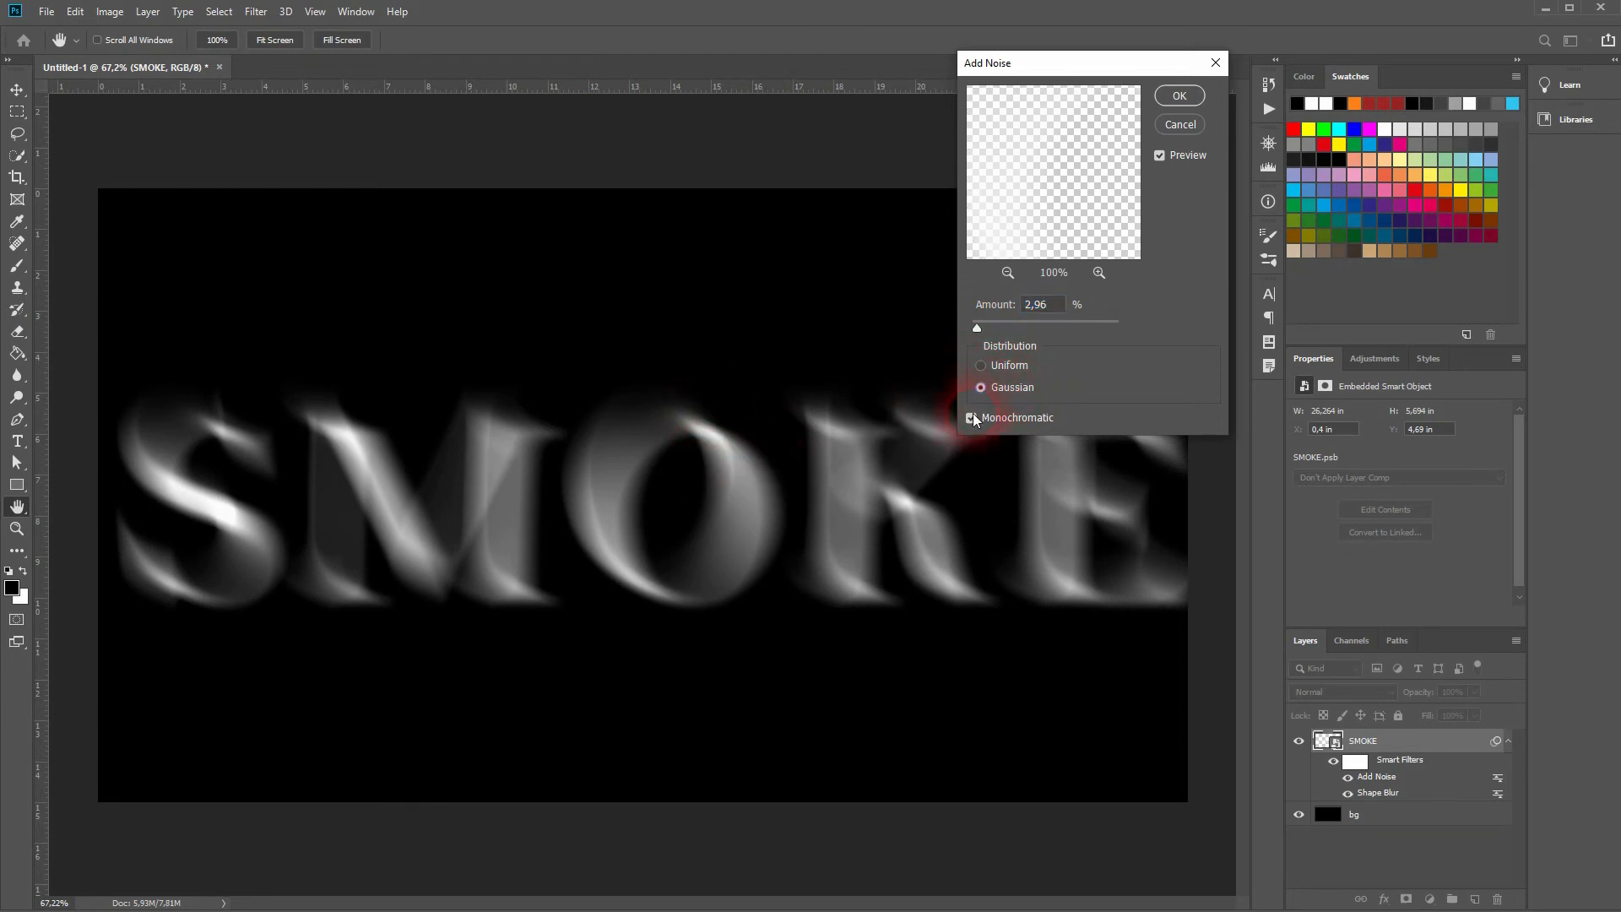
pyautogui.click(973, 417)
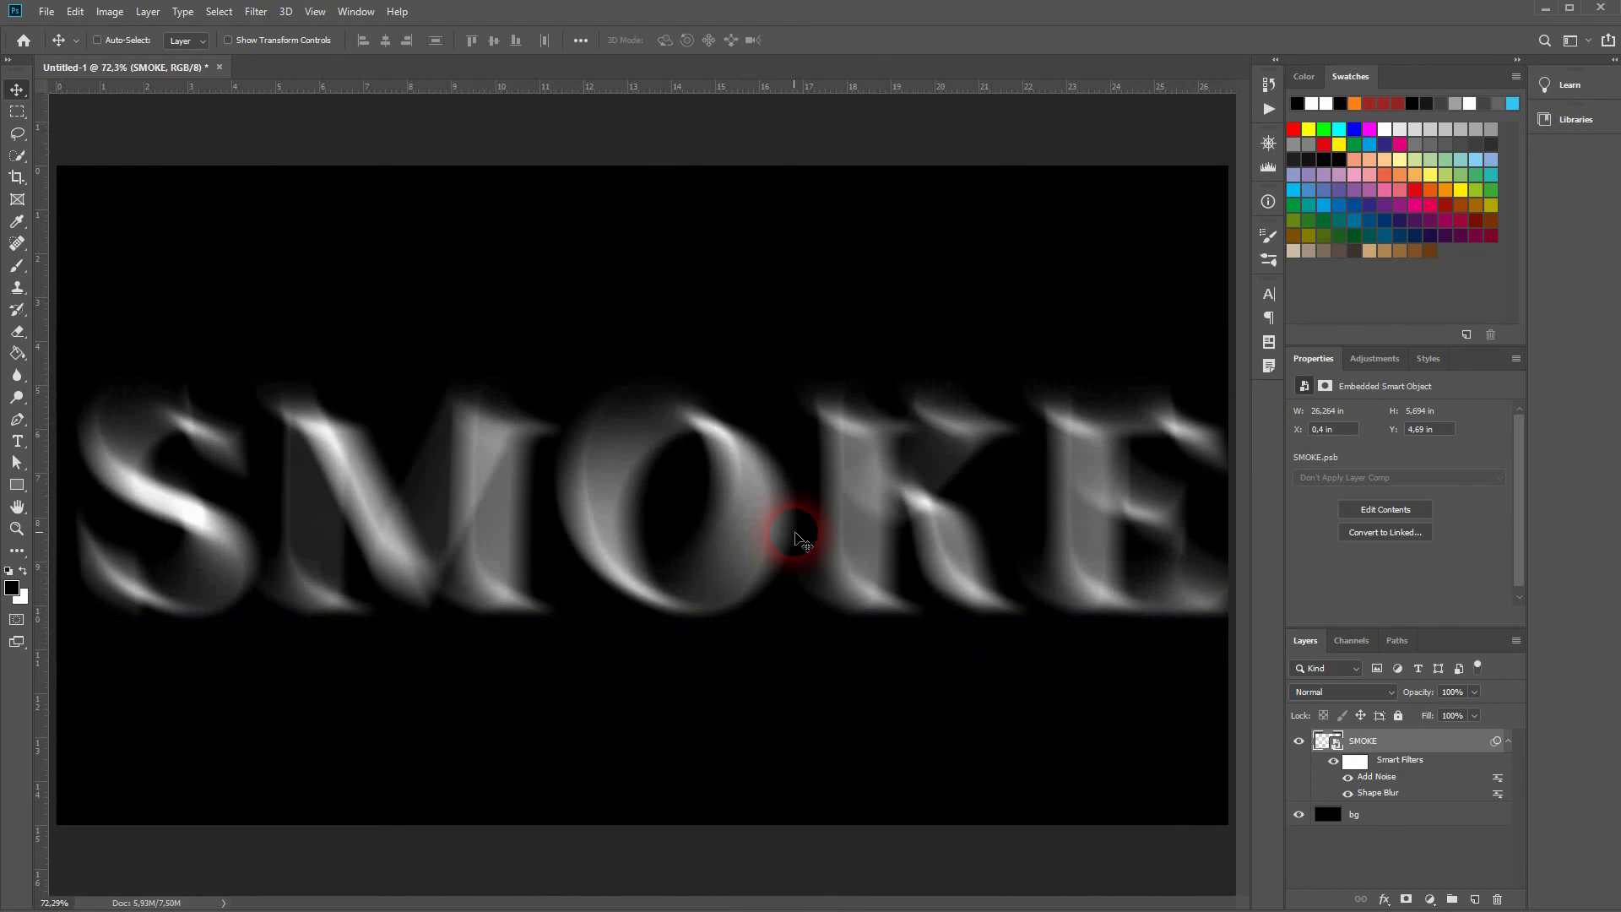
# Reopen the Add Noise smart filter under the SMOKE layer showing the 3-percent Gaussian monochromatic grain
pyautogui.doubleClick(1378, 777)
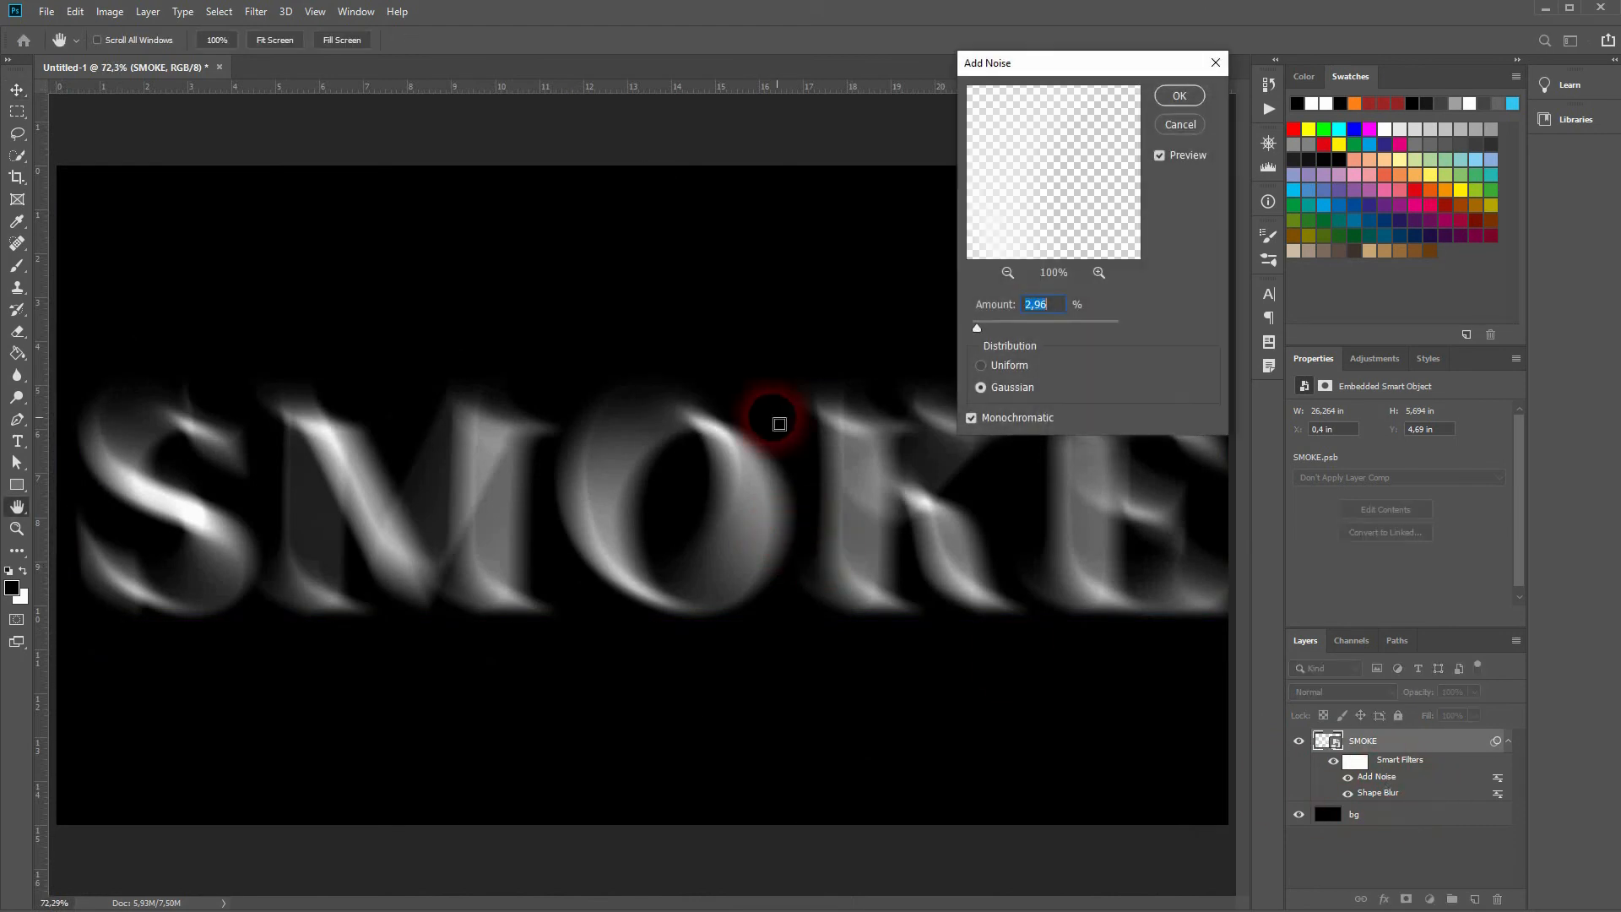
pyautogui.moveTo(980, 338)
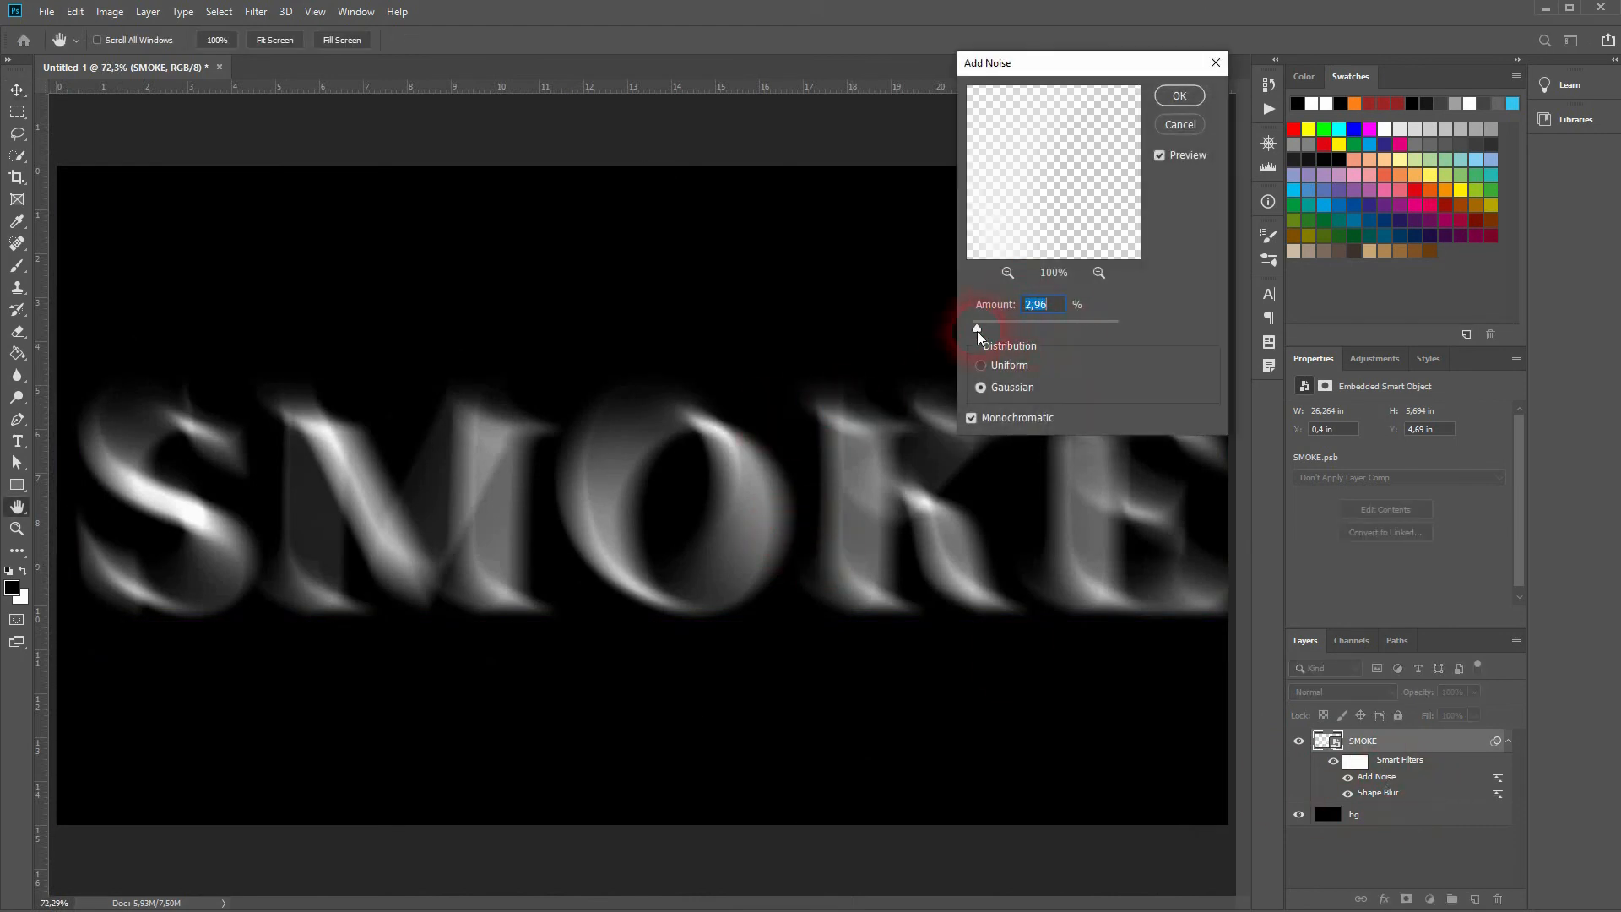